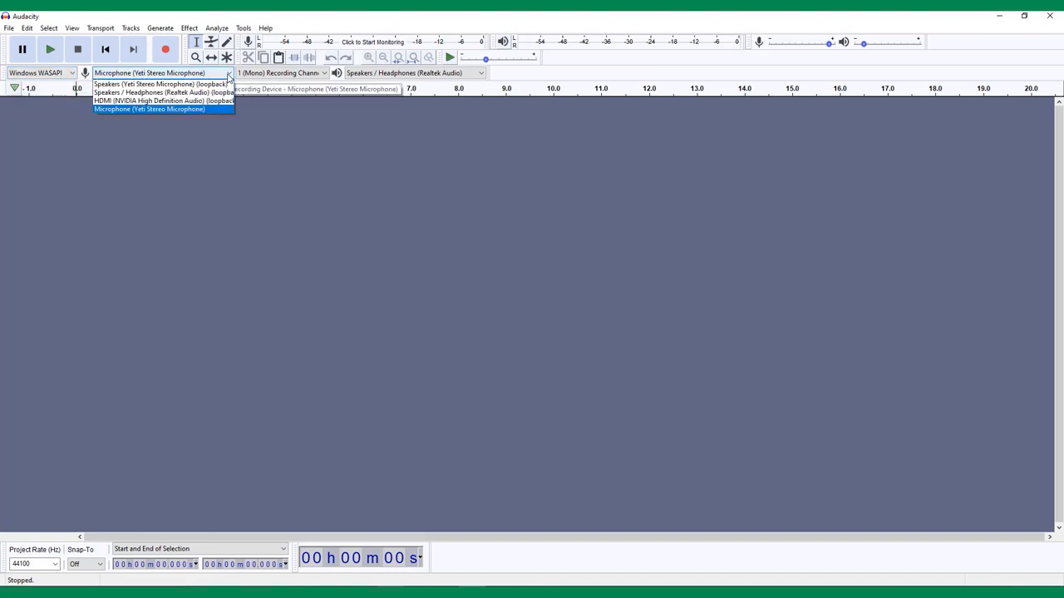
Set the Yeti Stereo Microphone as mono input and Realtek speakers/headphones as playback
left_click(158, 113)
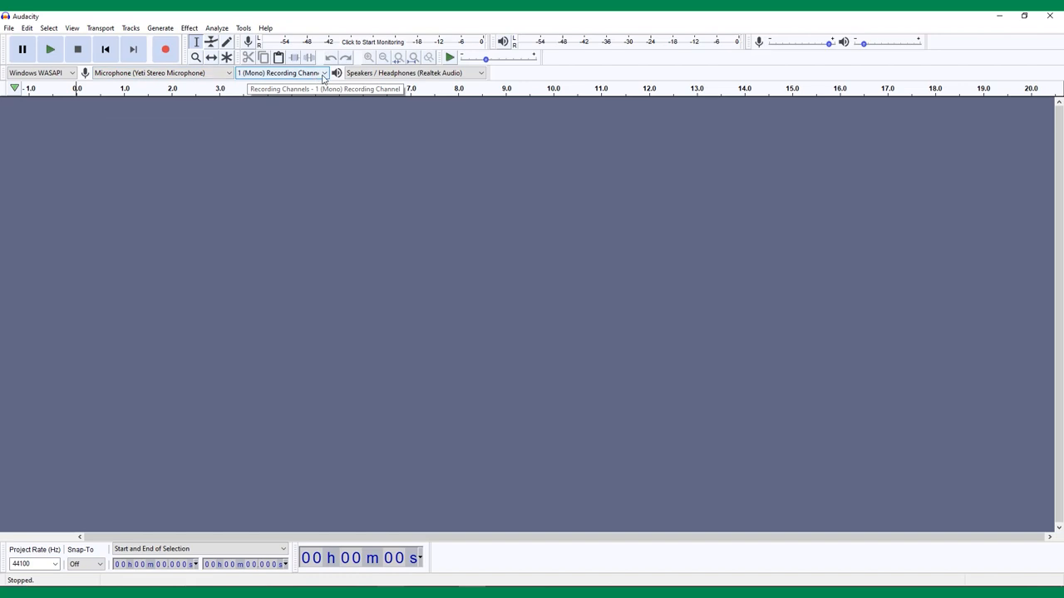
mouse_move(469, 83)
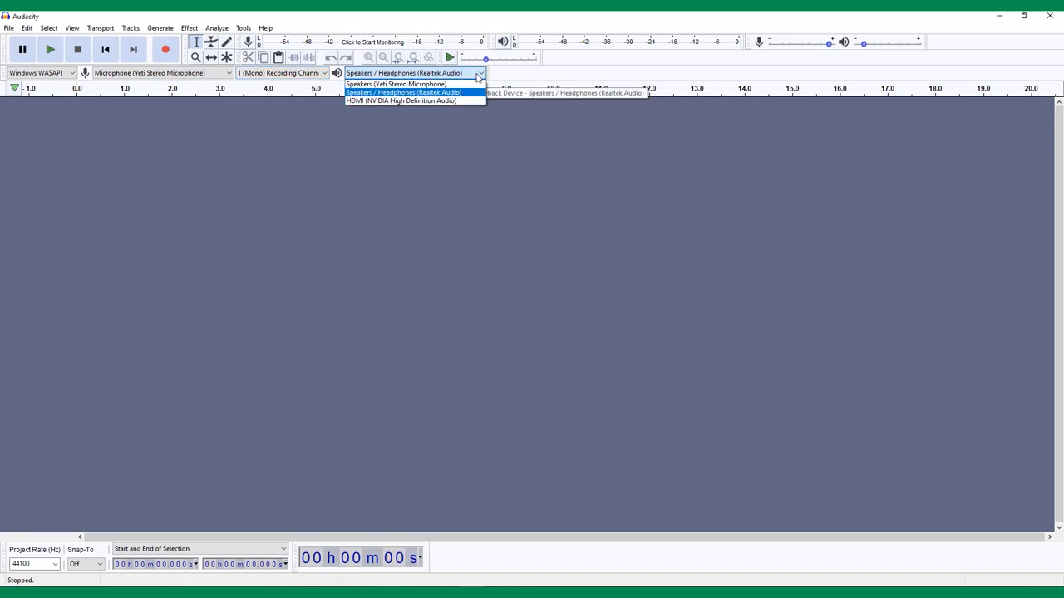
left_click(412, 91)
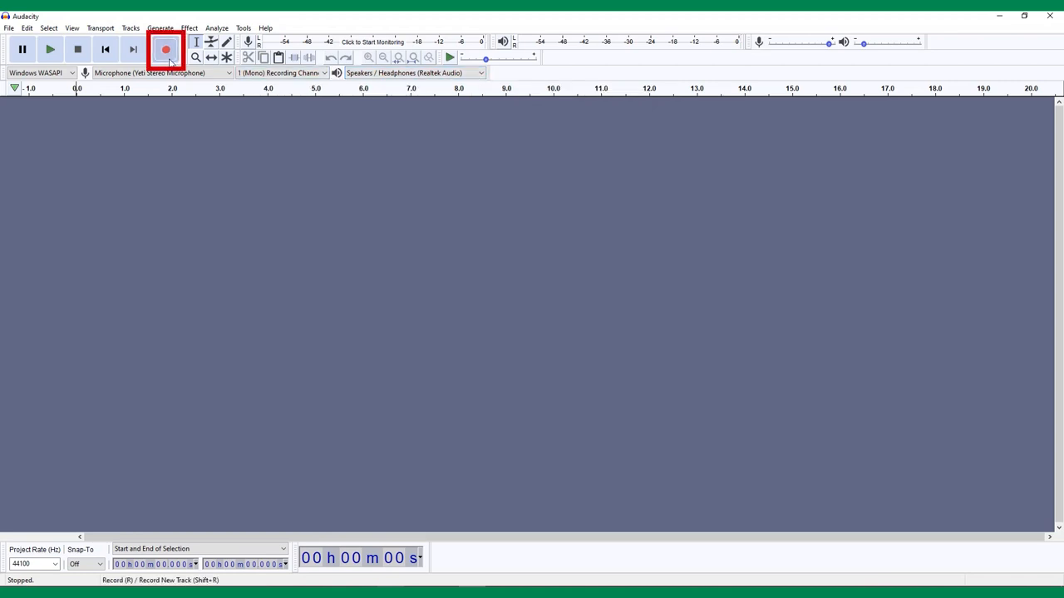
Record about 11 seconds of speech on a new mono track, pausing twice, then stop
left_click(166, 50)
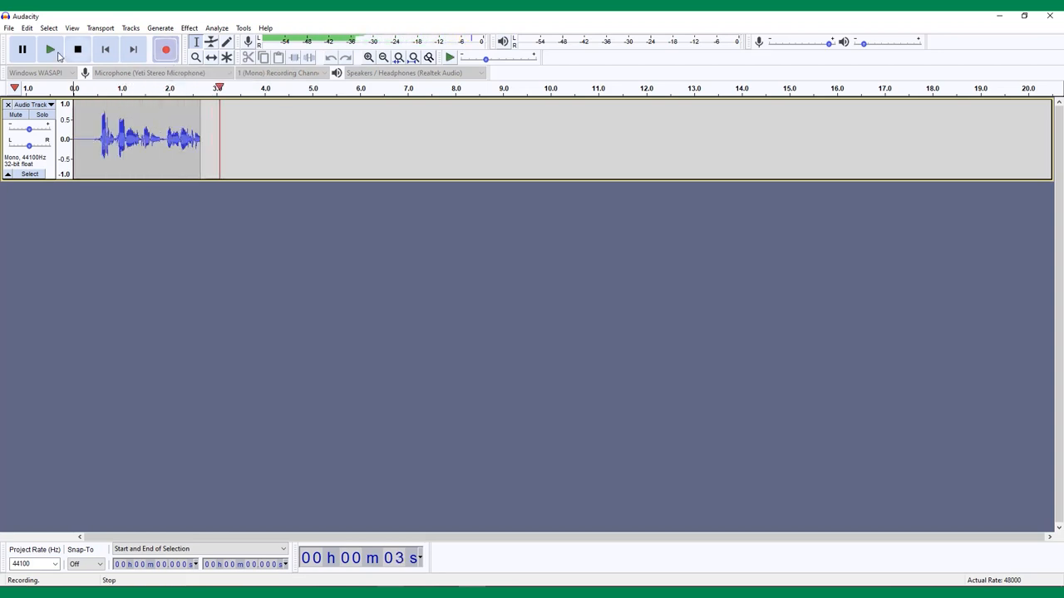
left_click(23, 50)
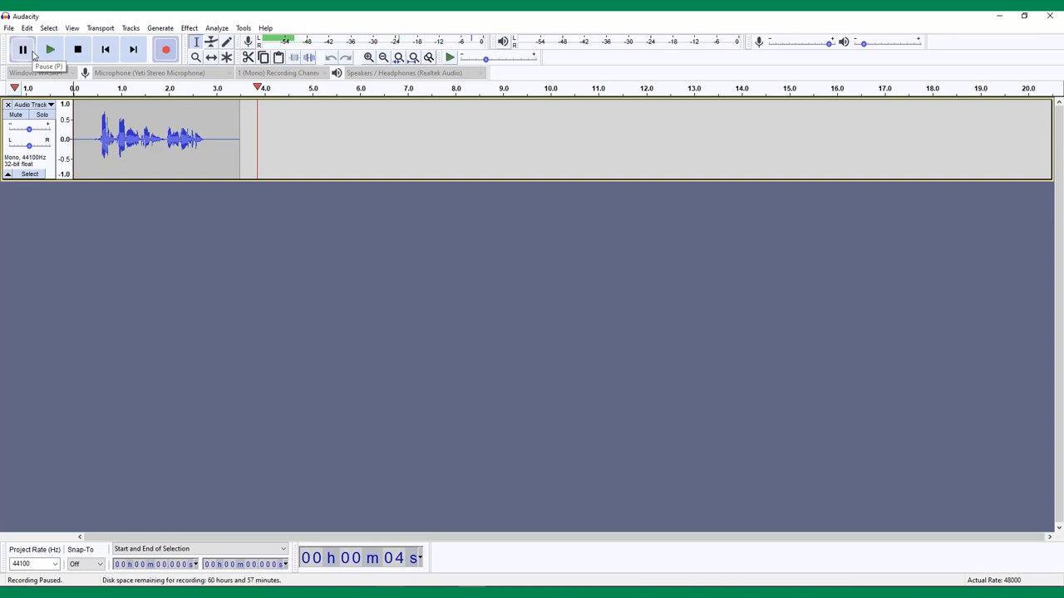
left_click(20, 48)
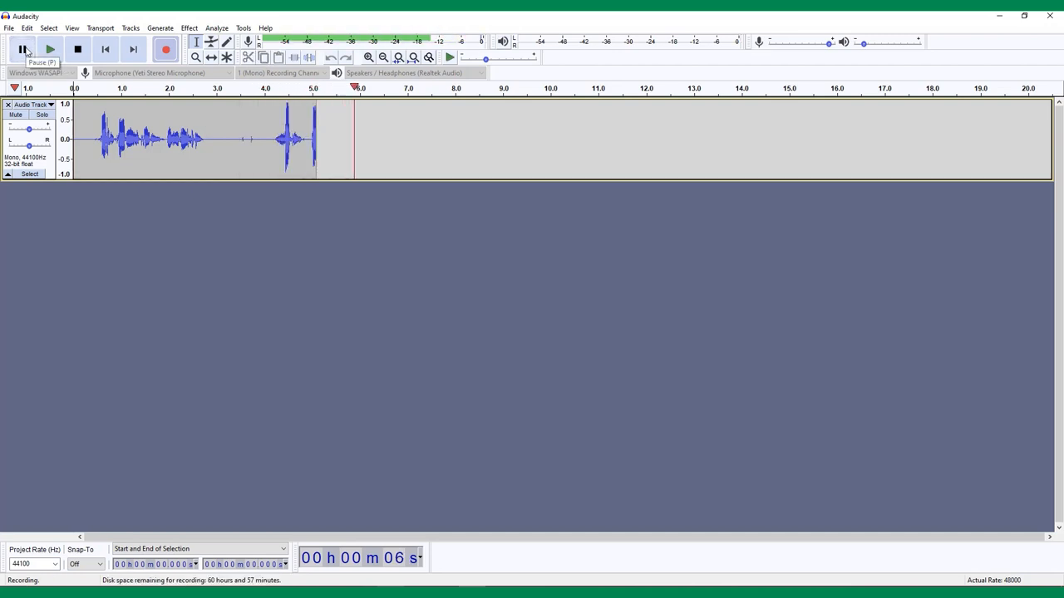
left_click(27, 46)
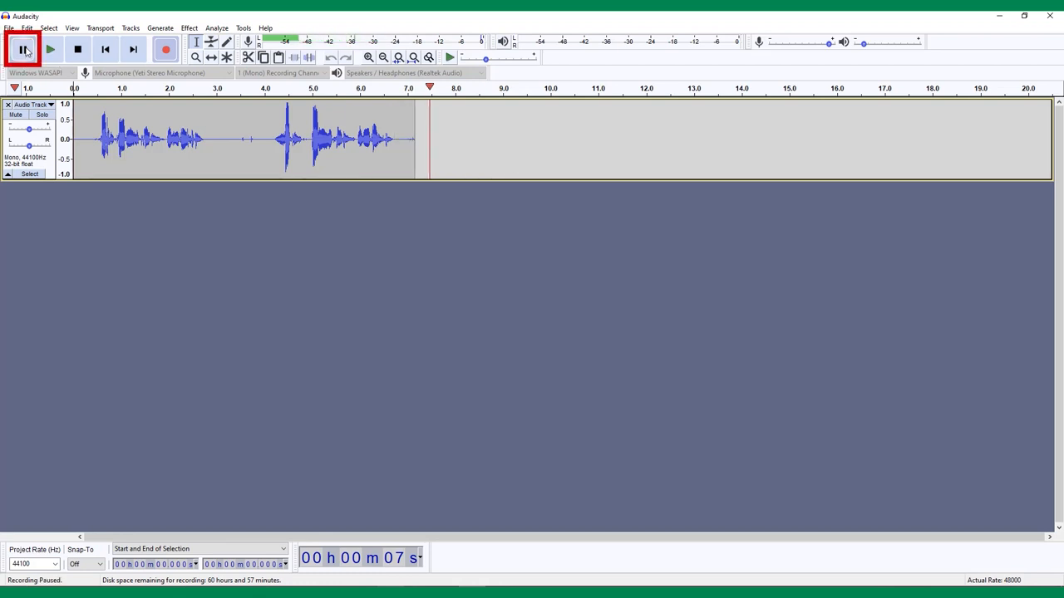
left_click(17, 52)
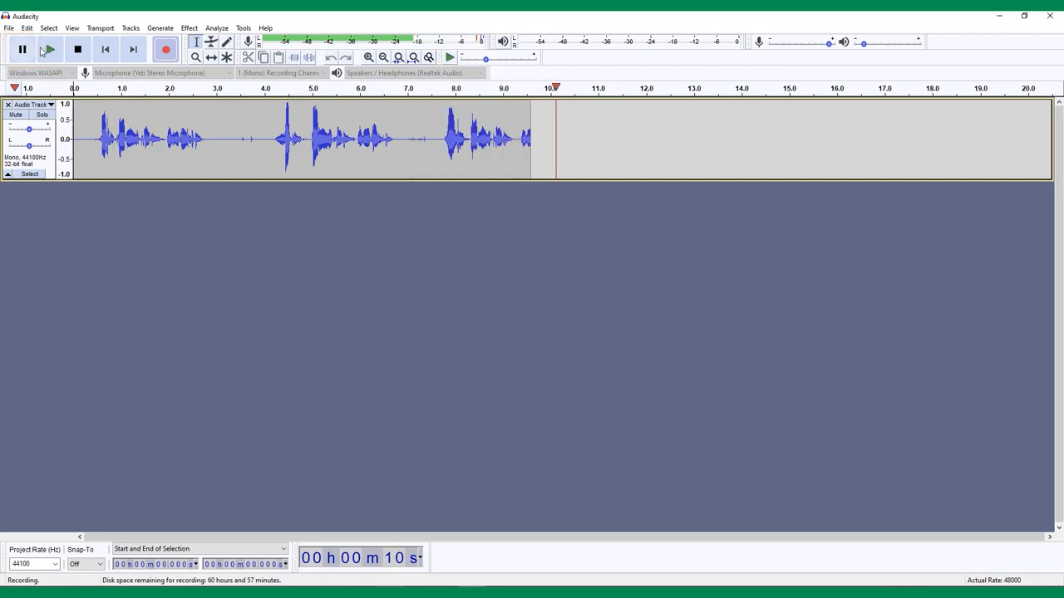
left_click(78, 48)
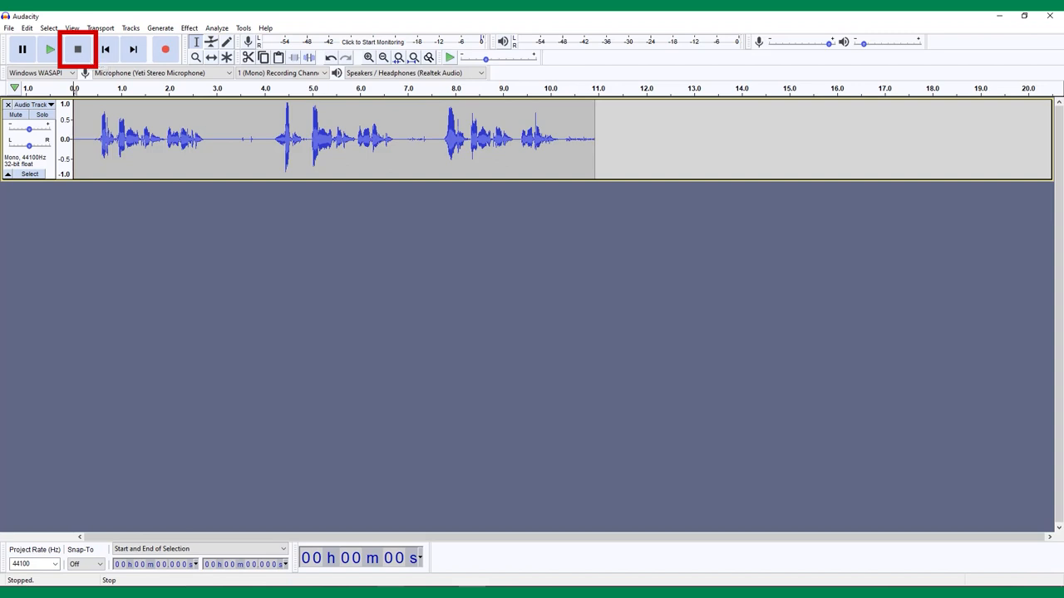
left_click(80, 50)
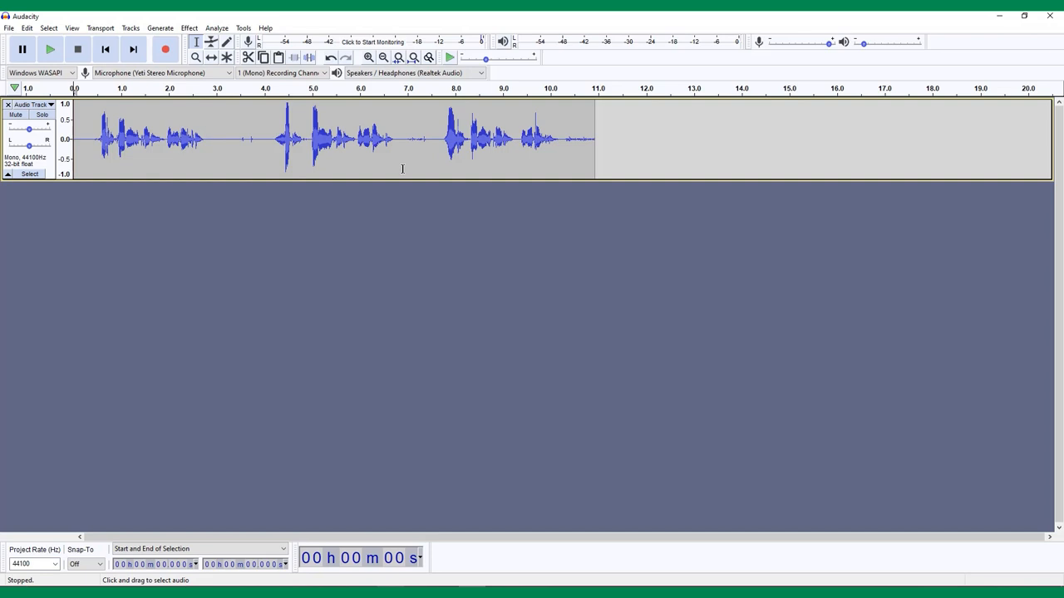
left_click(10, 27)
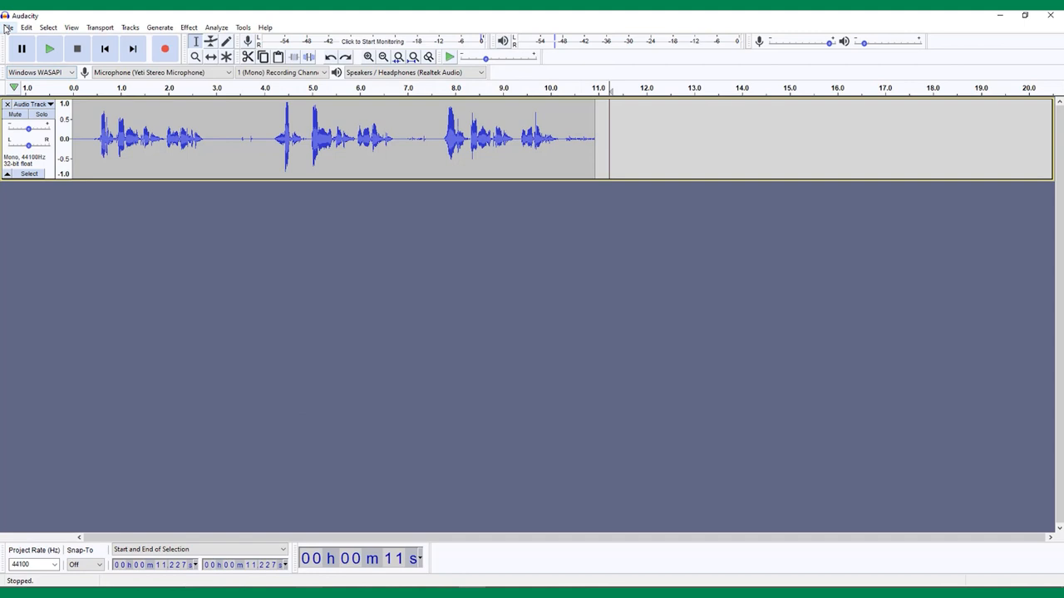
left_click(193, 43)
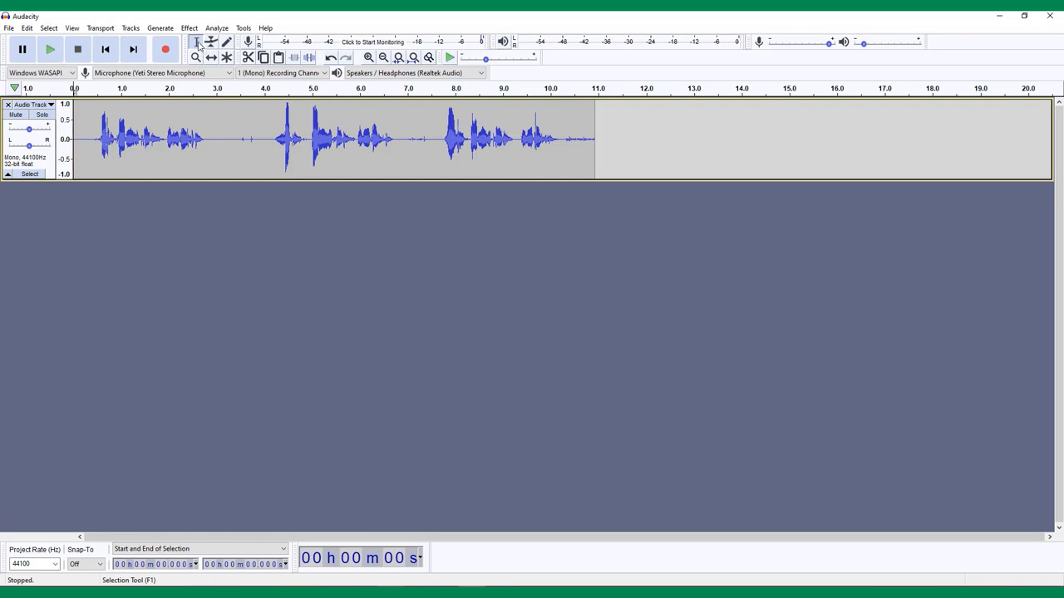
Select the second spoken phrase, roughly 4 to 6.8 seconds, and zoom in on it
left_click_drag(273, 140, 349, 139)
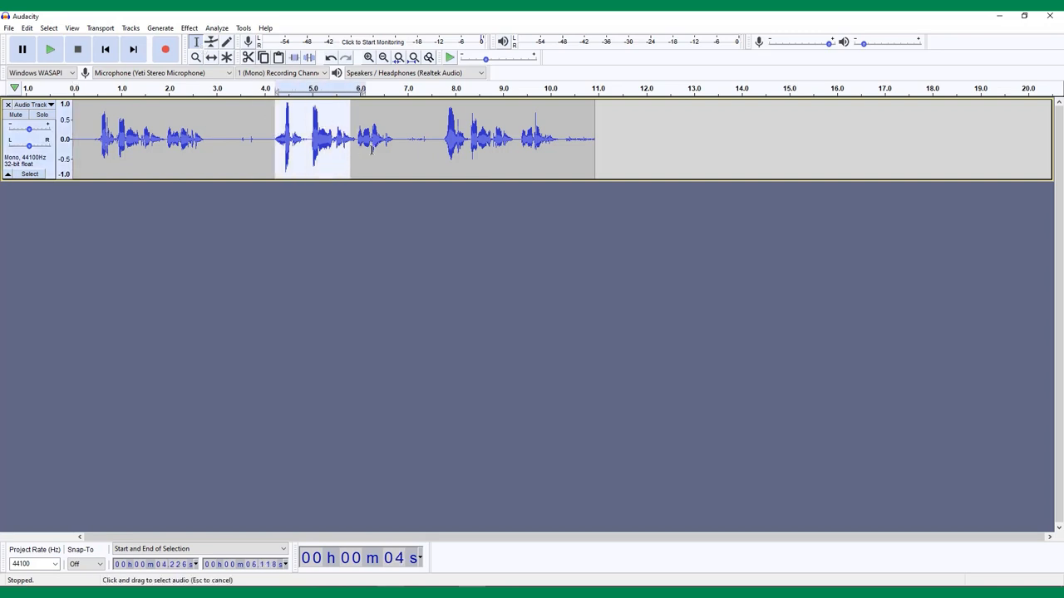
left_click_drag(349, 137, 399, 136)
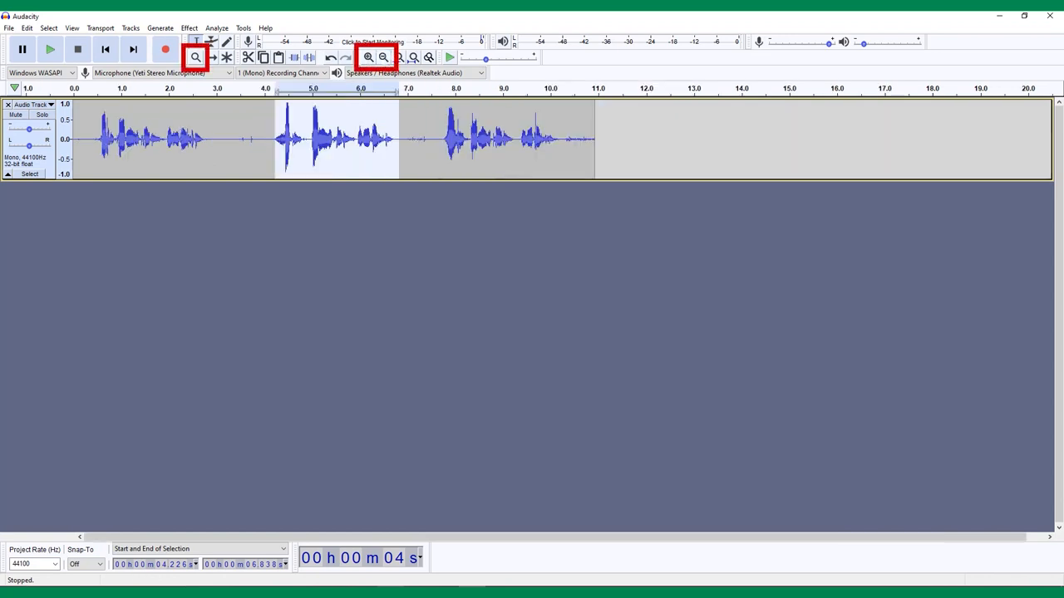
left_click(369, 57)
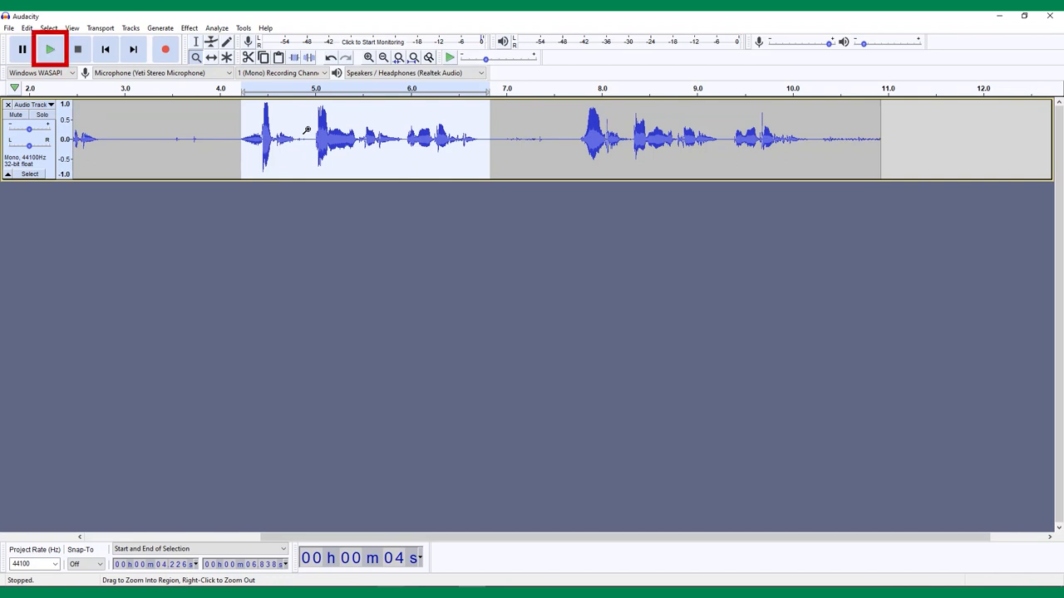
mouse_move(50, 51)
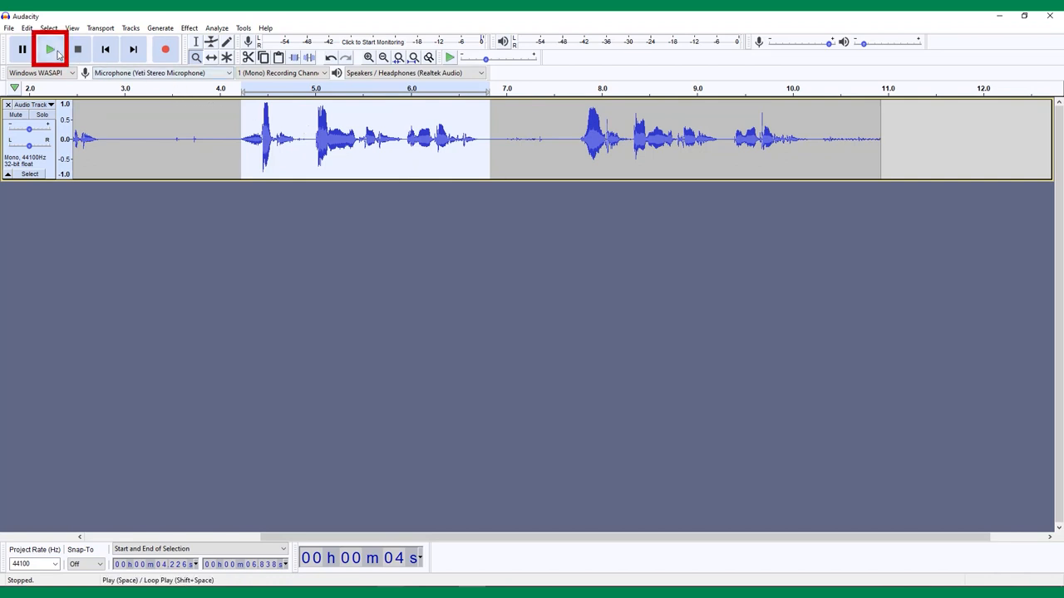
Play back the selected phrase and stop, returning to the Selection tool
left_click(53, 46)
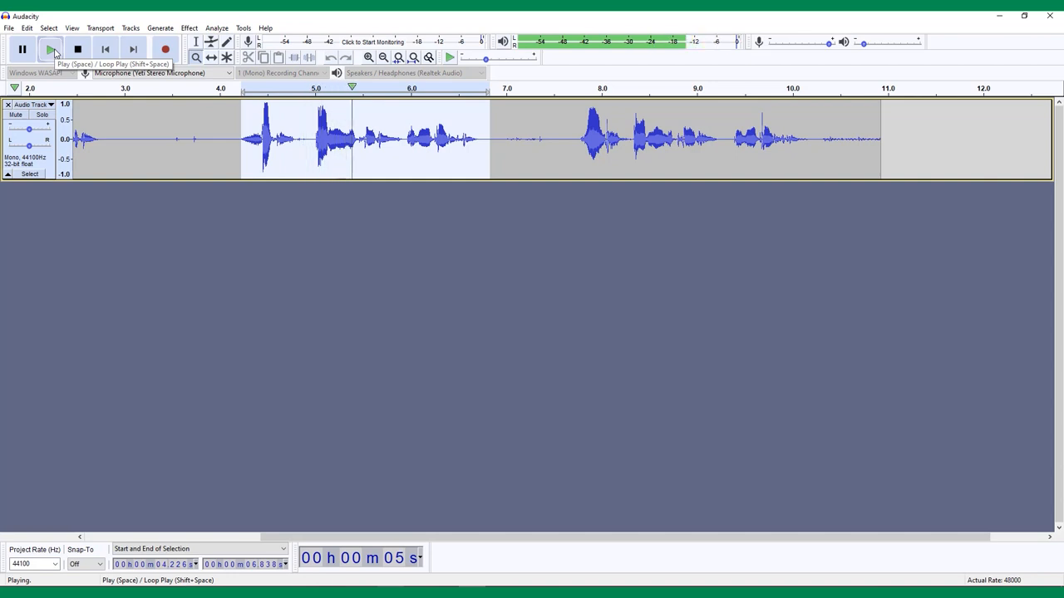
left_click(76, 48)
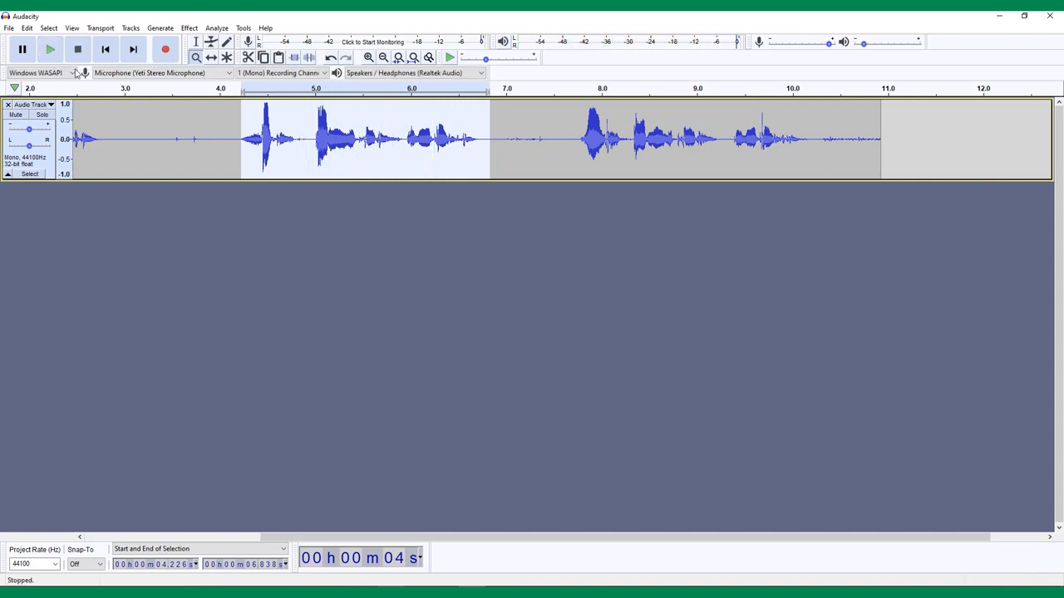
left_click(194, 43)
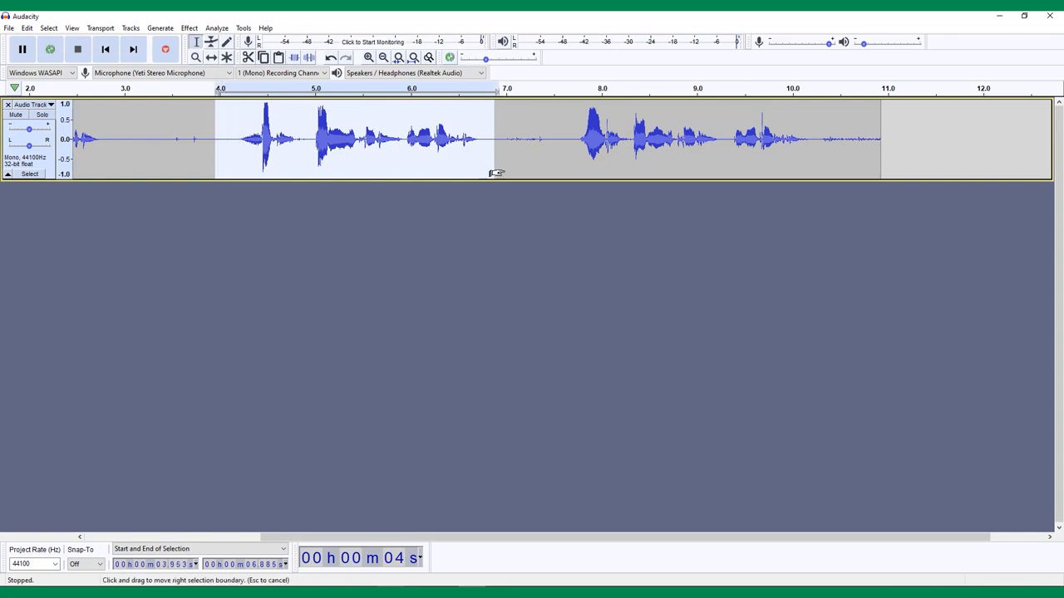
left_click_drag(495, 139, 515, 139)
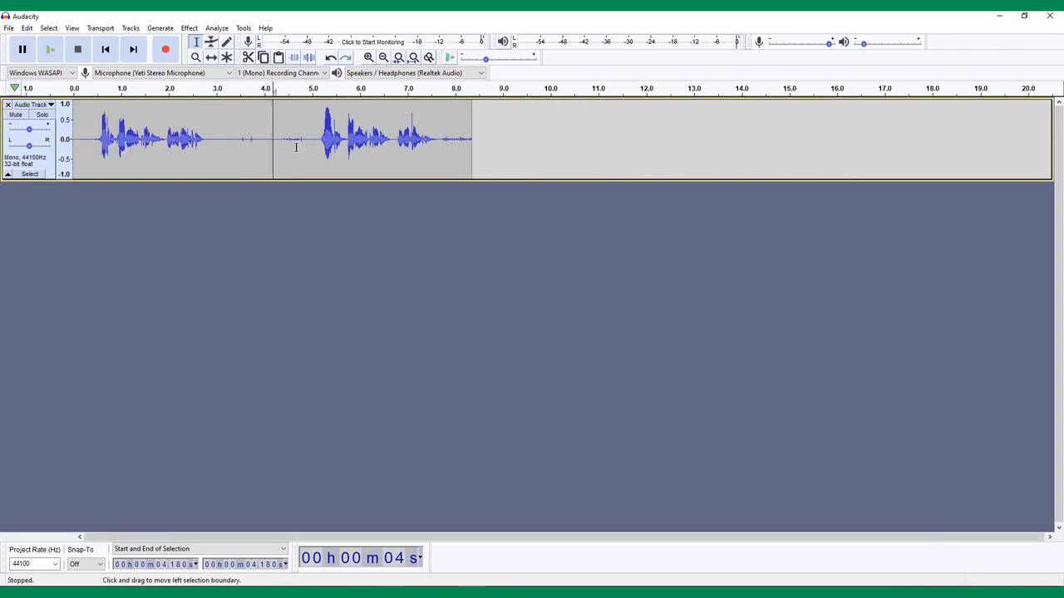
left_click_drag(272, 136, 396, 136)
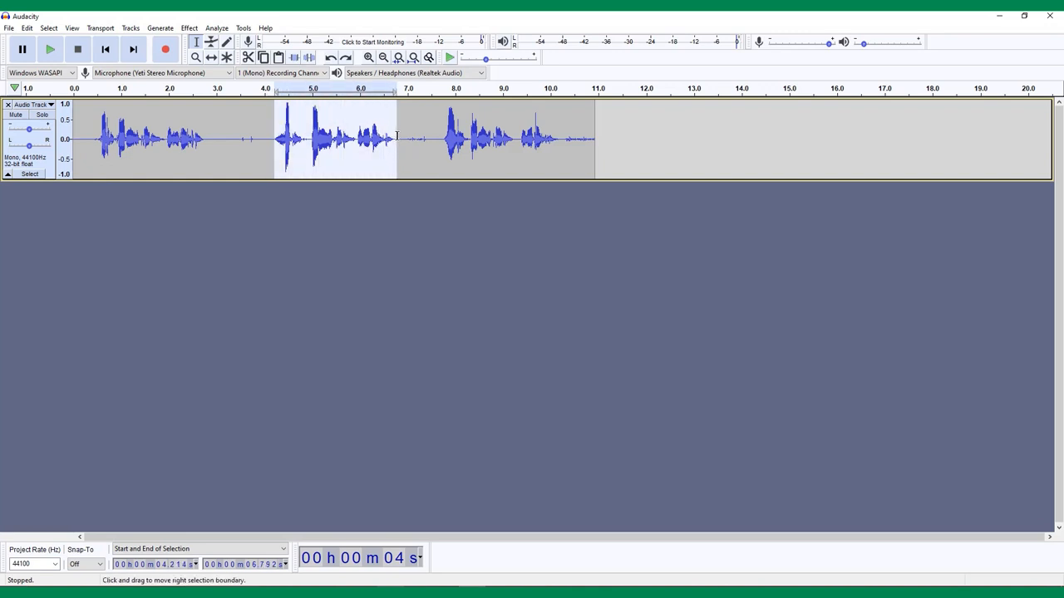
Paste a copy of the second phrase after the recording as a clip from about 11 to 14 seconds
left_click(27, 26)
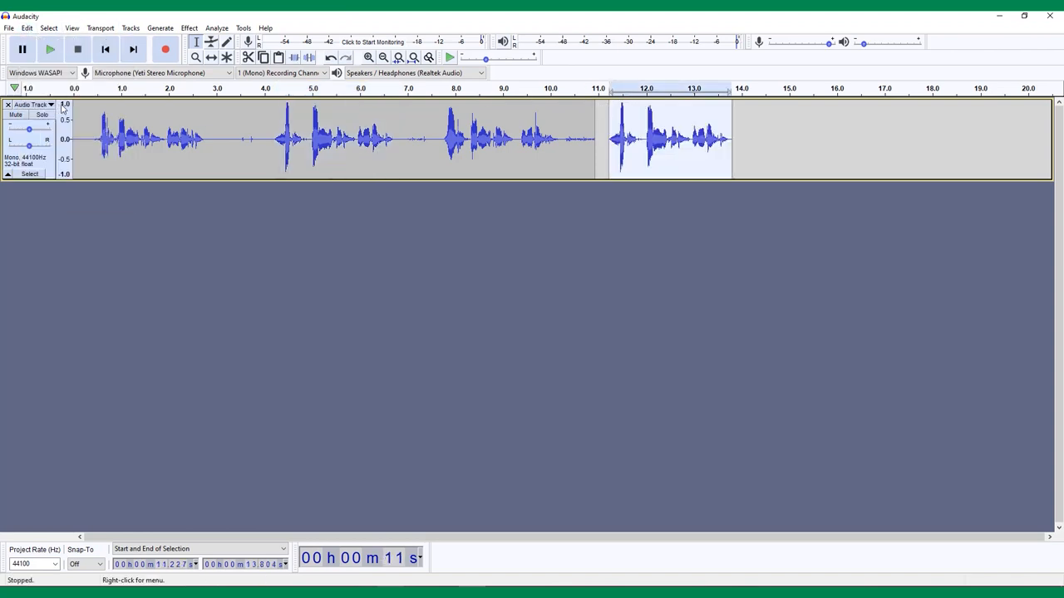
mouse_move(402, 206)
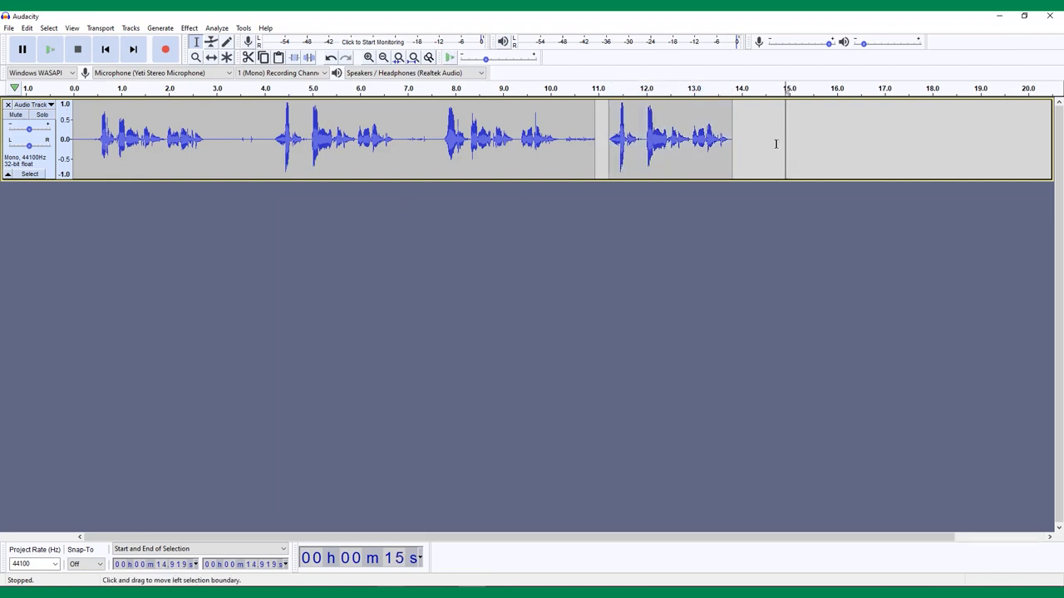
left_click_drag(784, 140, 907, 140)
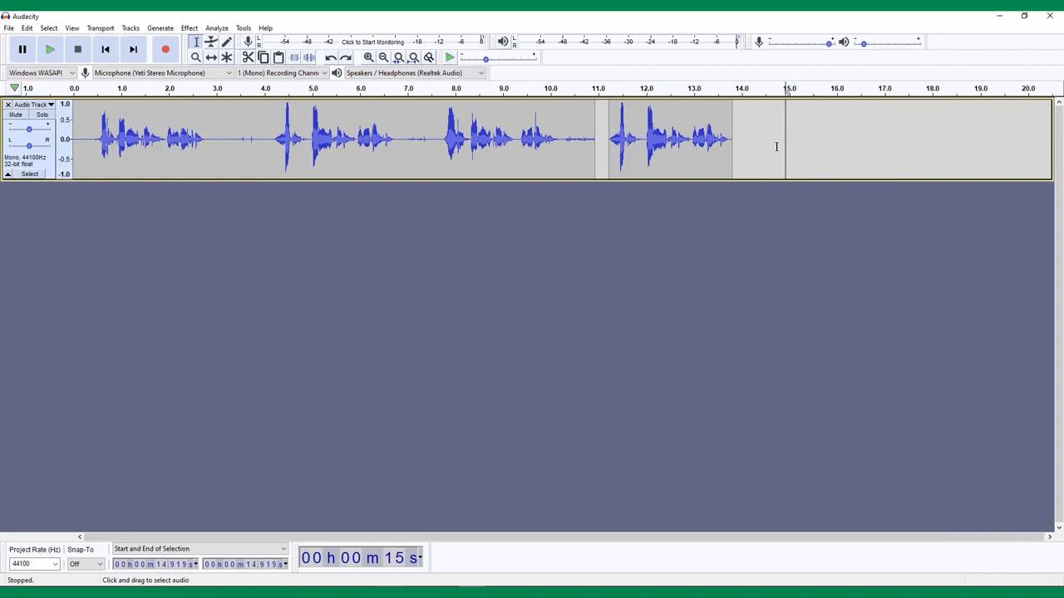
mouse_move(280, 123)
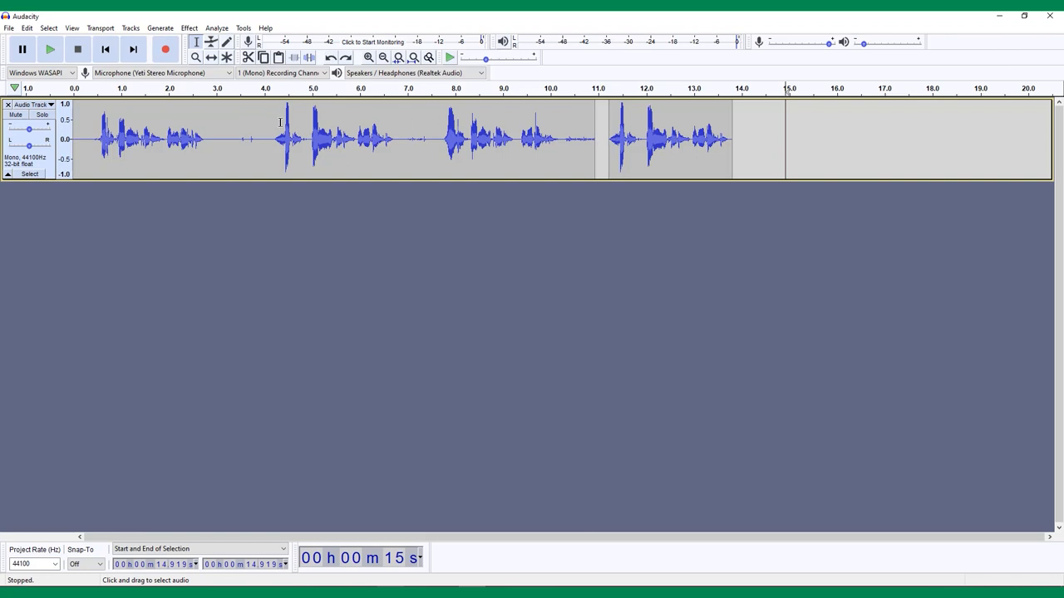
Select the second phrase region, about 4.2 to 5.8 seconds, placed as a clip on a second track
left_click_drag(279, 140, 398, 139)
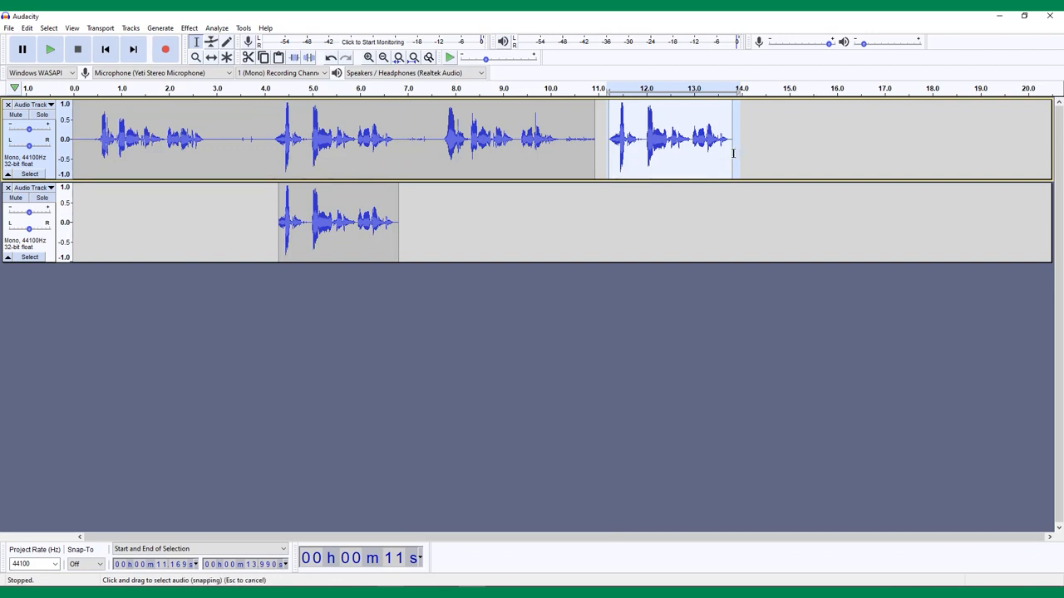
mouse_move(370, 118)
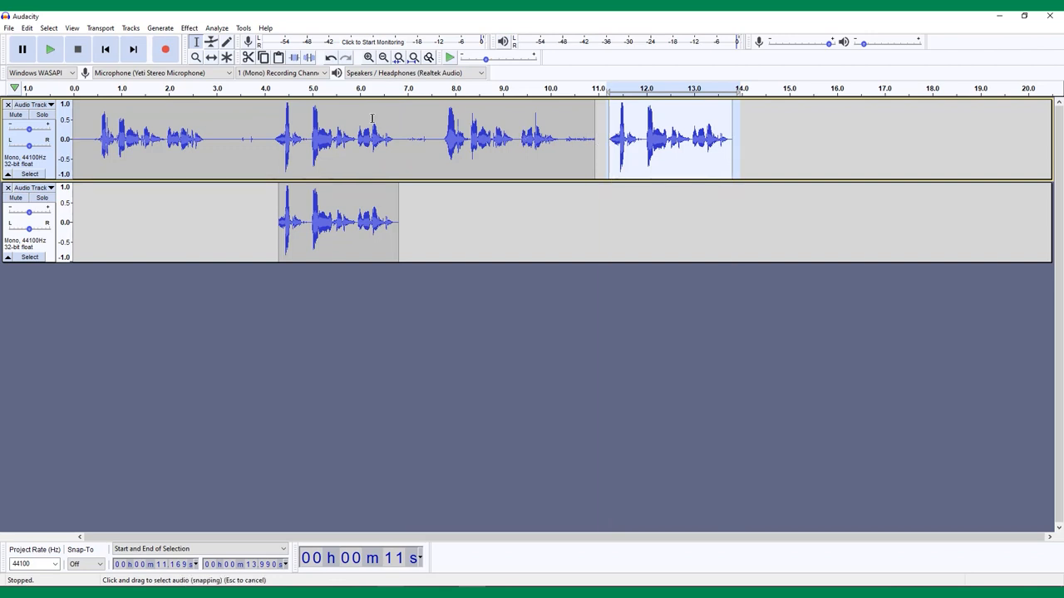
Delete the last speech burst and Split Cut the 4–7 second burst, leaving a gap
left_click(31, 27)
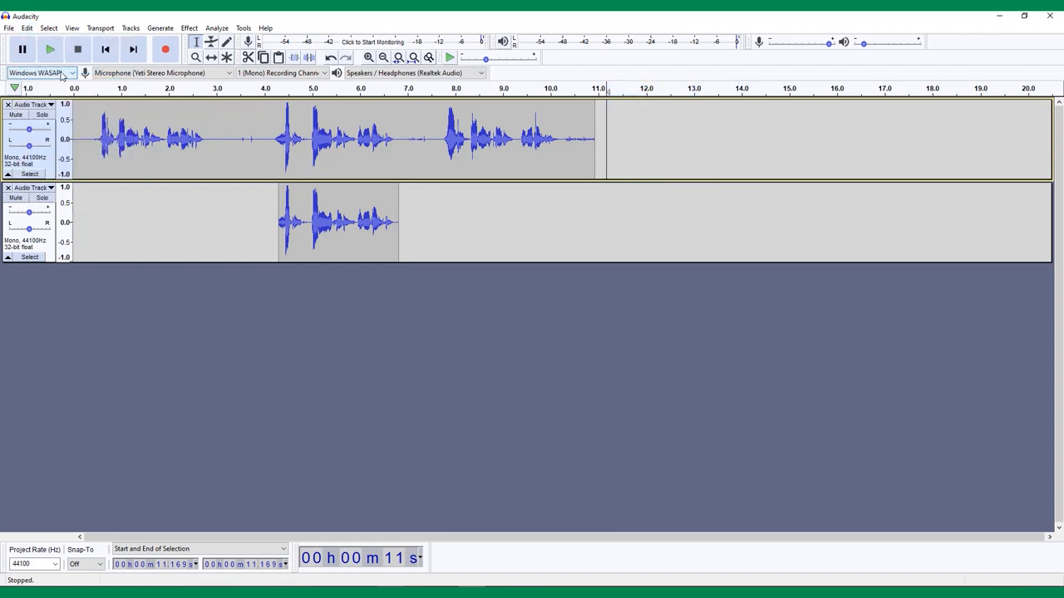
mouse_move(70, 73)
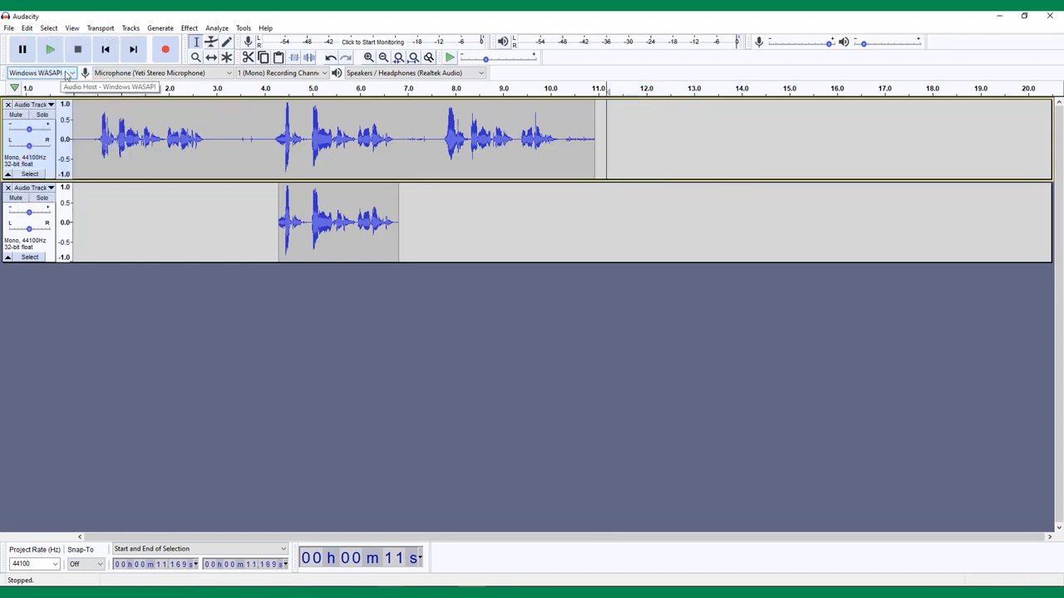
mouse_move(264, 133)
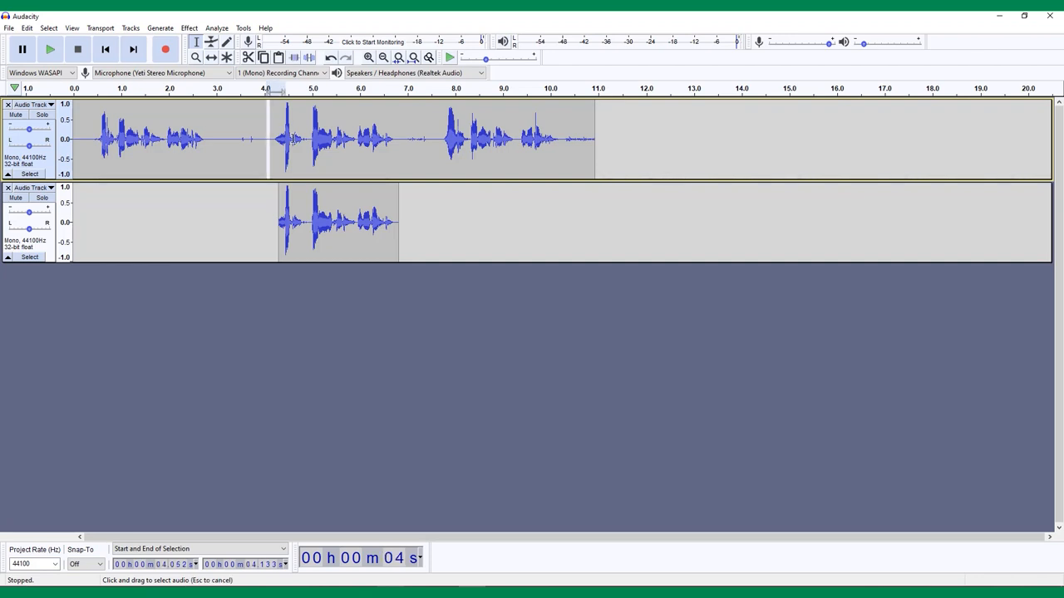
left_click_drag(268, 140, 429, 140)
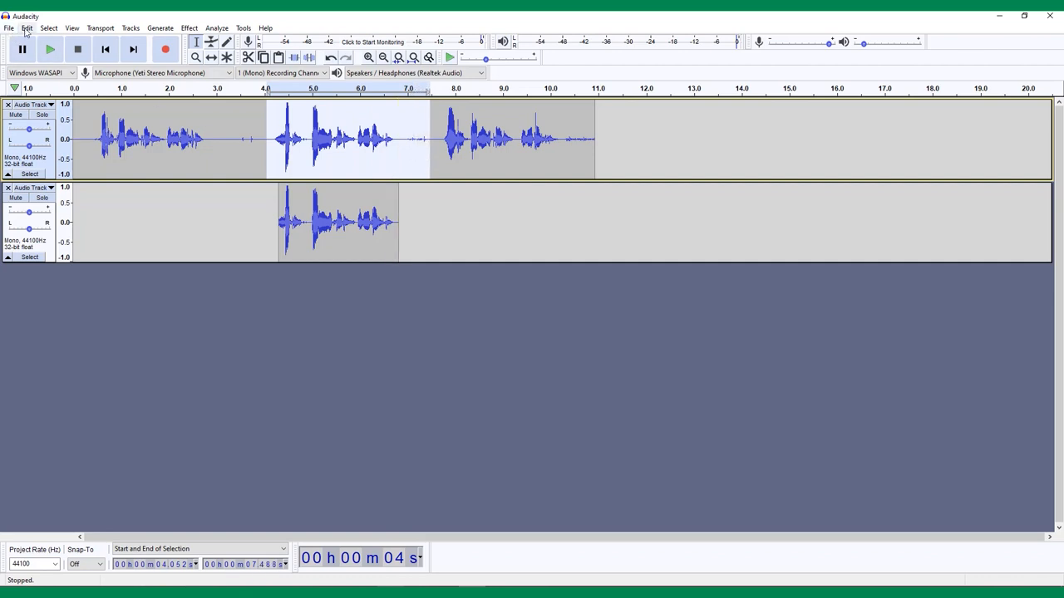
left_click(28, 27)
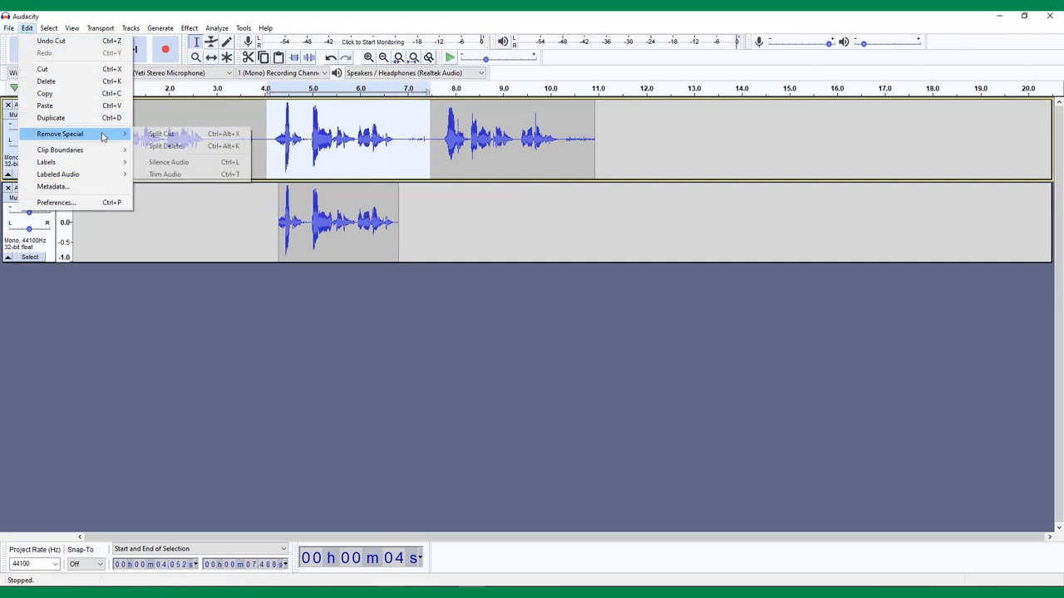
left_click(165, 146)
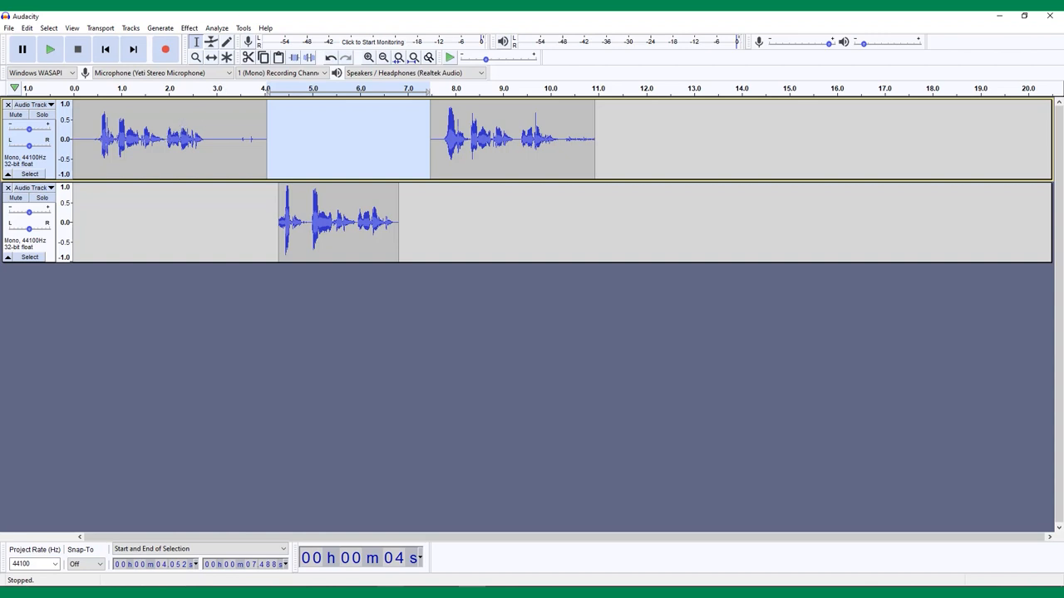
mouse_move(276, 103)
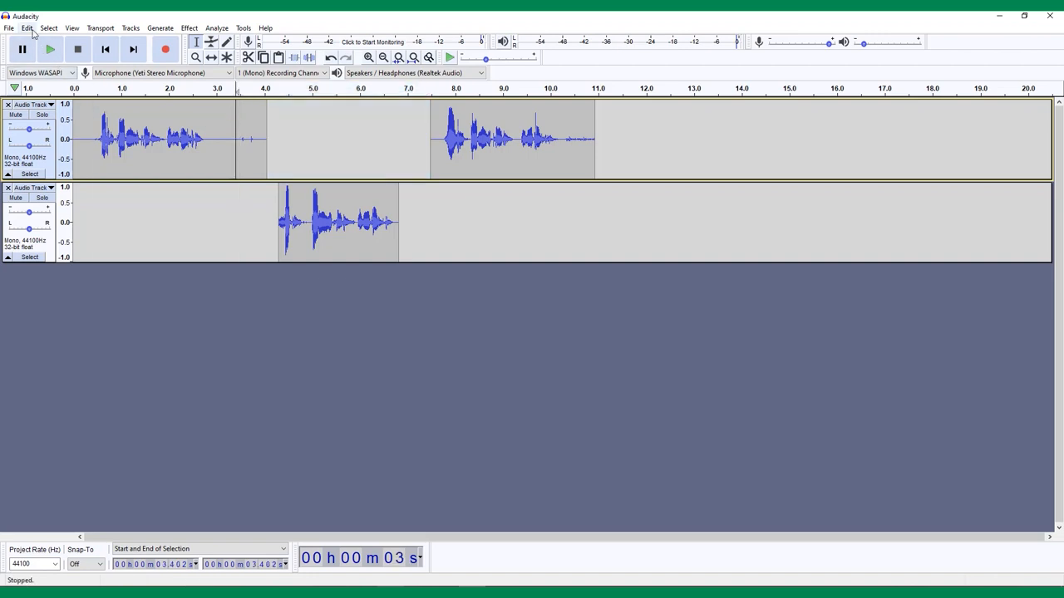
Split the first clip near 3.4 seconds so the final burst can sit earlier around 7.3 seconds
left_click(30, 27)
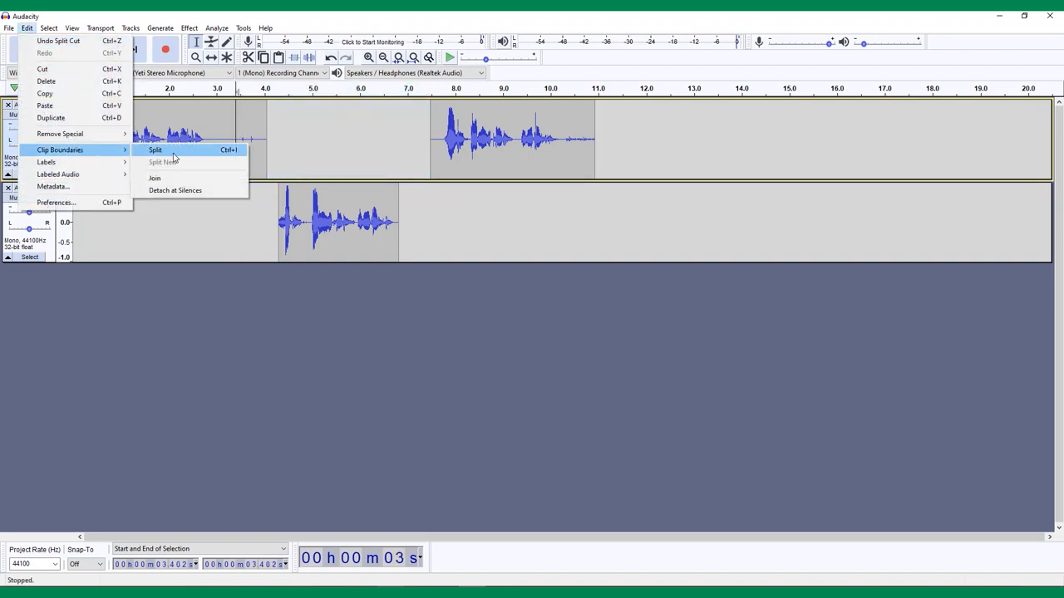
left_click(156, 149)
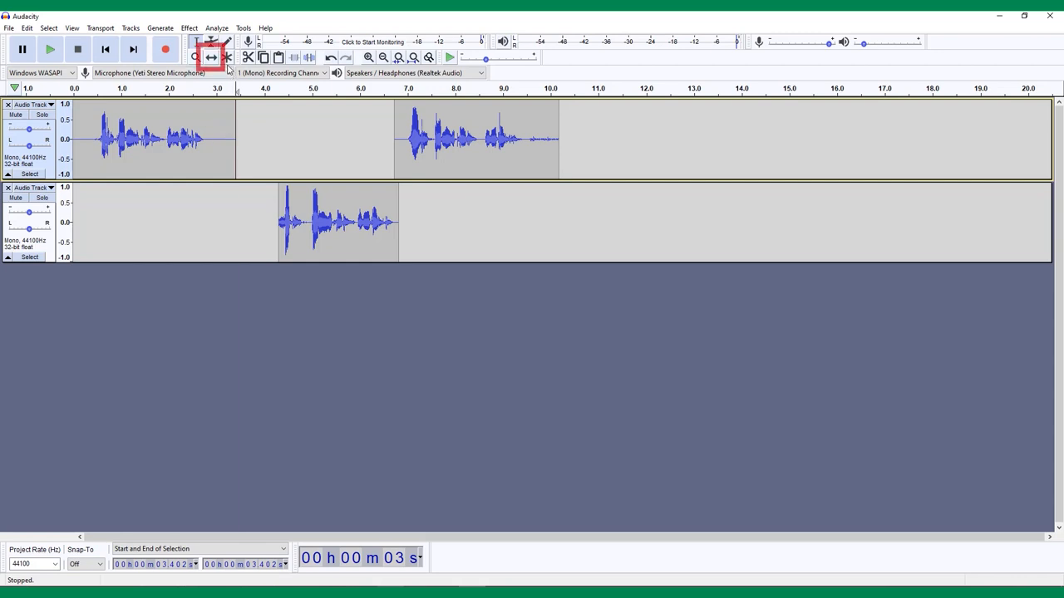
With the Time Shift tool, move the second track's clip into the first track's gap
left_click(213, 58)
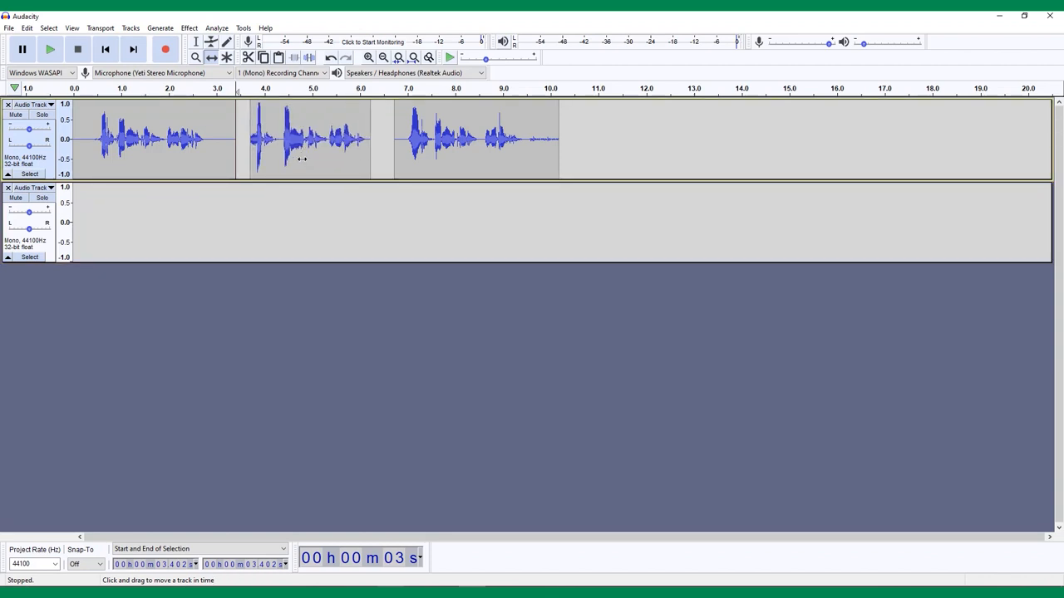
mouse_move(299, 169)
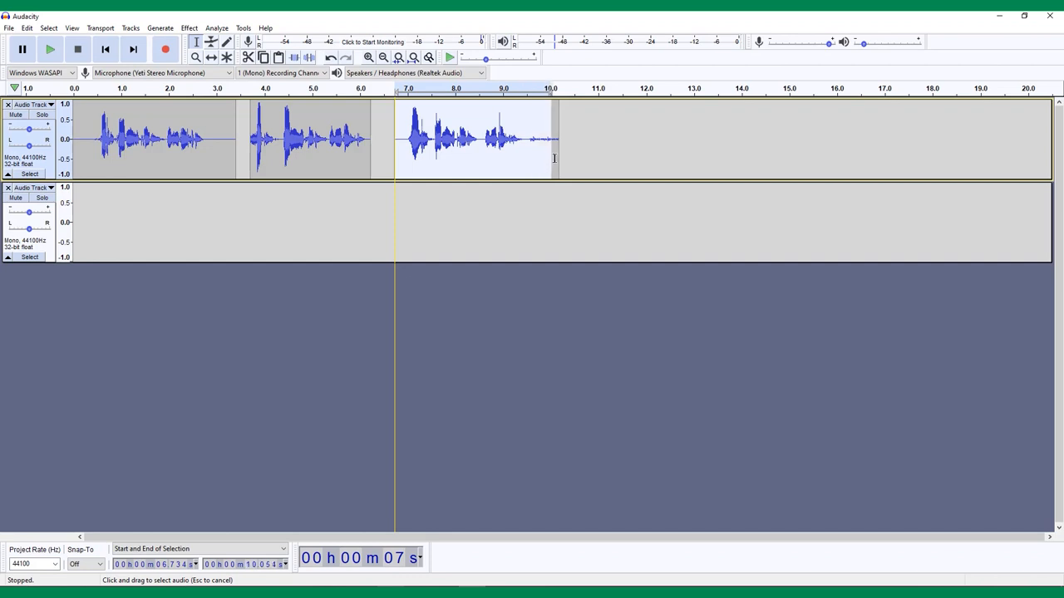
Move the final speech burst, about 6.5–9.2 seconds, onto a new third track
left_click(30, 27)
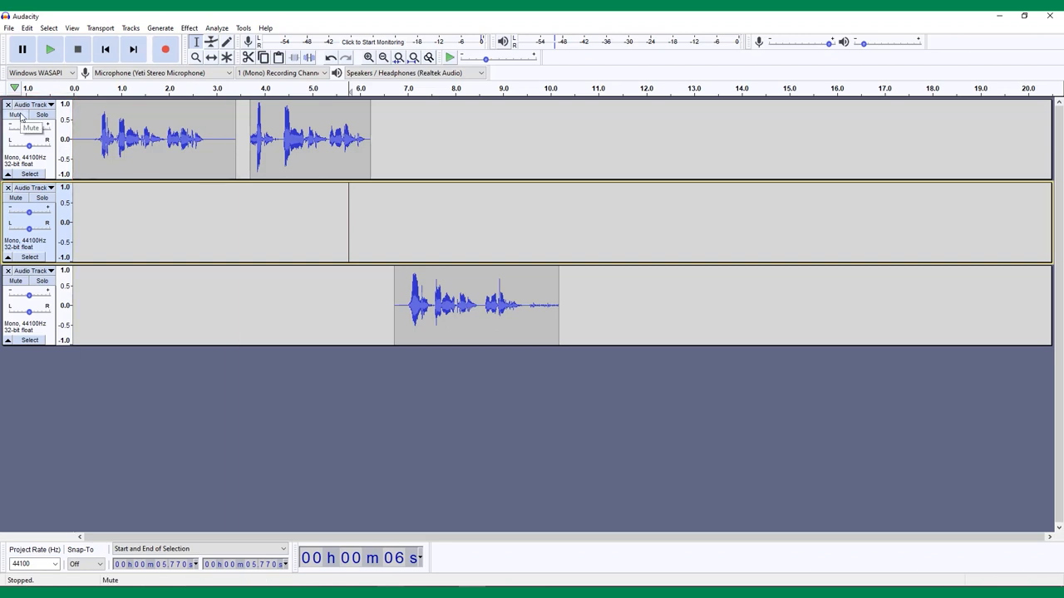
Mute the first track and then make it audible again
left_click(43, 114)
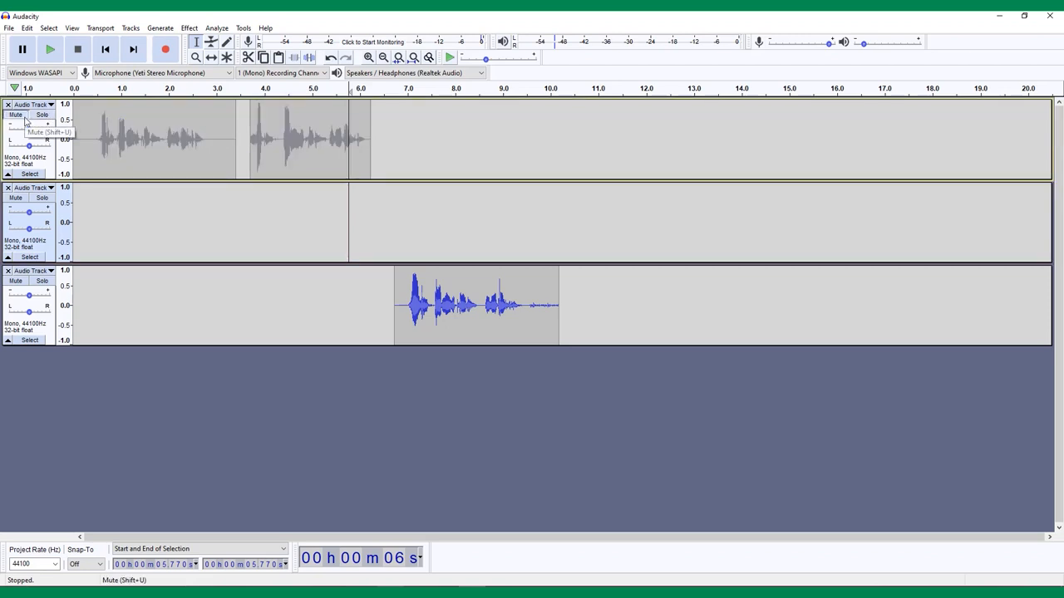
left_click(43, 114)
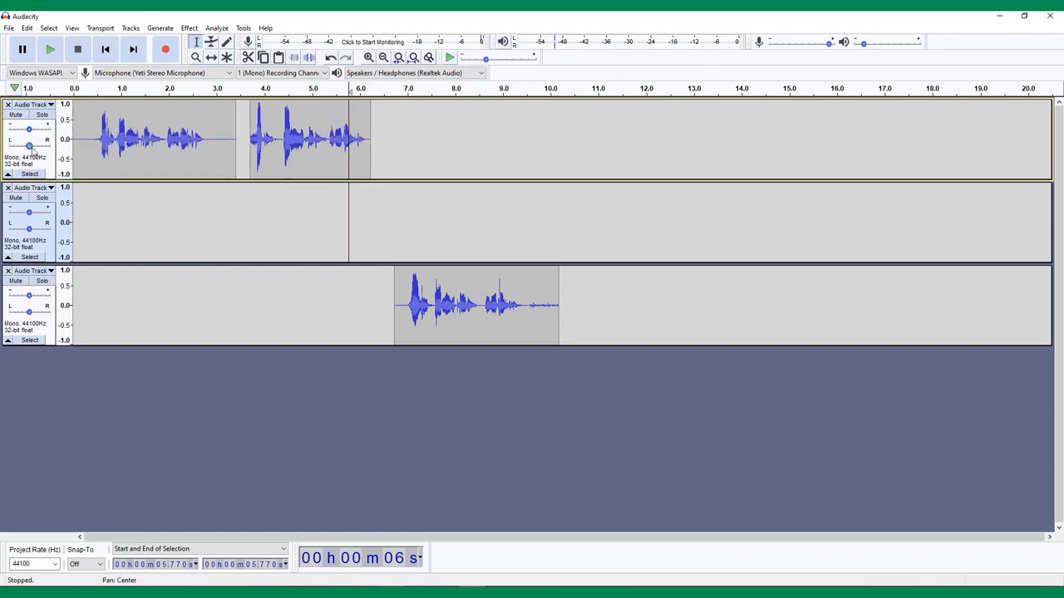
Adjust the first track's pan between 80% right and 70% left and its gain around +2 dB
left_click_drag(30, 146, 46, 146)
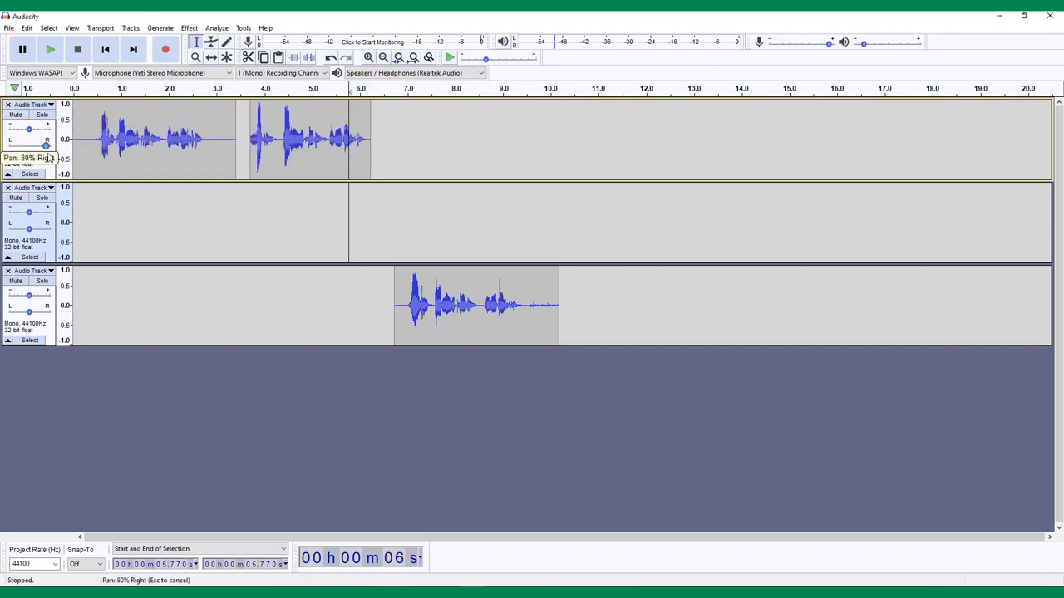
left_click_drag(47, 144, 15, 145)
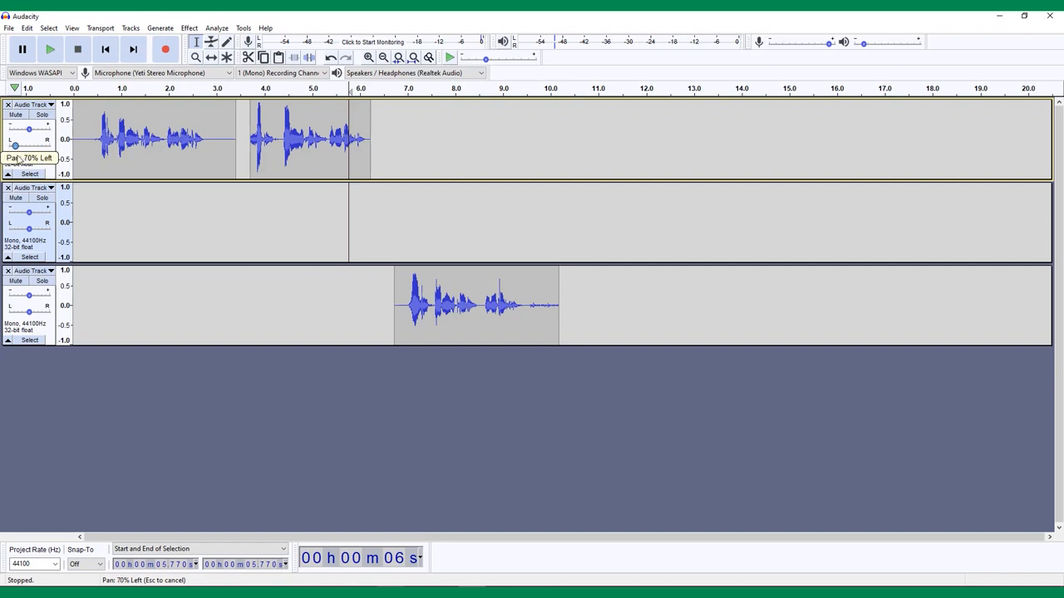
left_click_drag(15, 146, 27, 146)
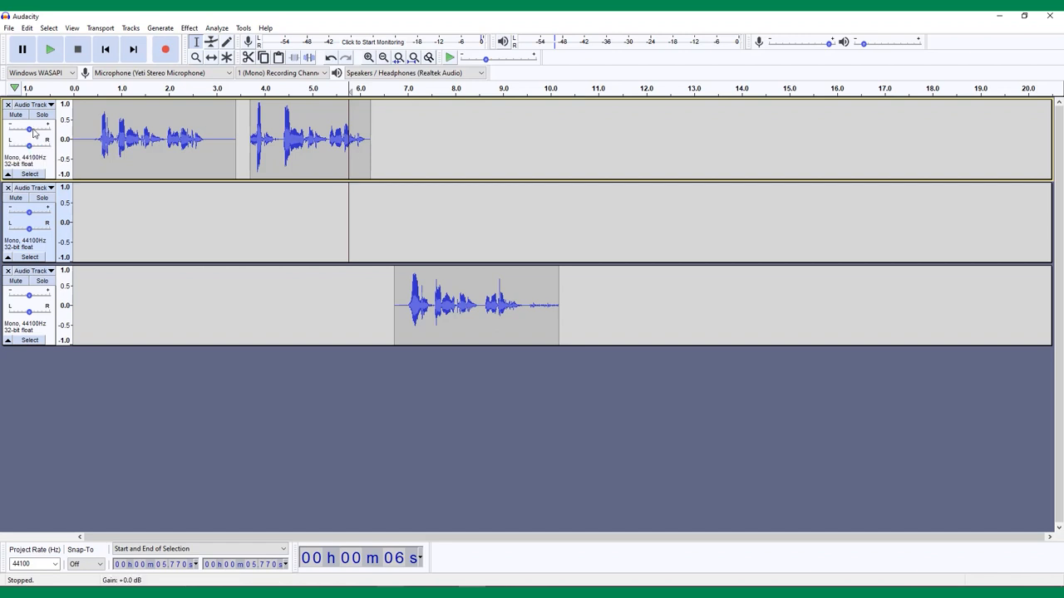
left_click_drag(29, 130, 35, 129)
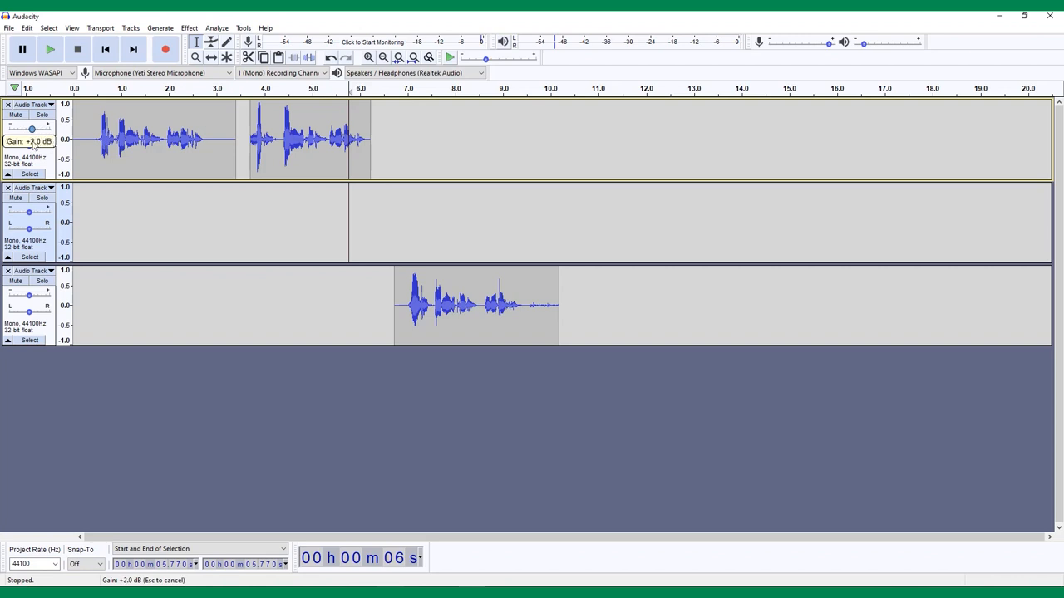
left_click_drag(32, 130, 27, 129)
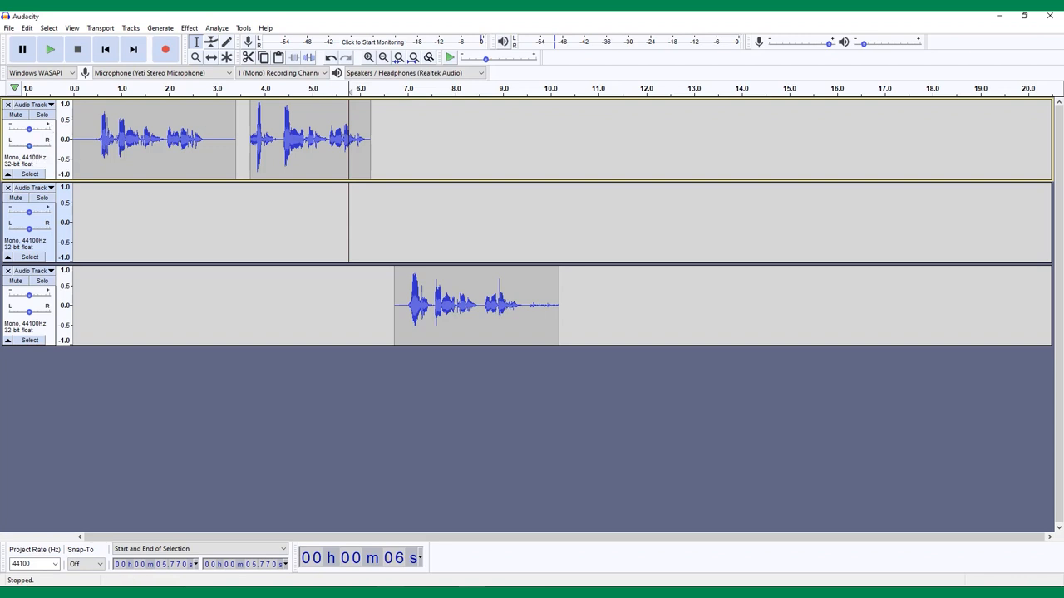
mouse_move(51, 130)
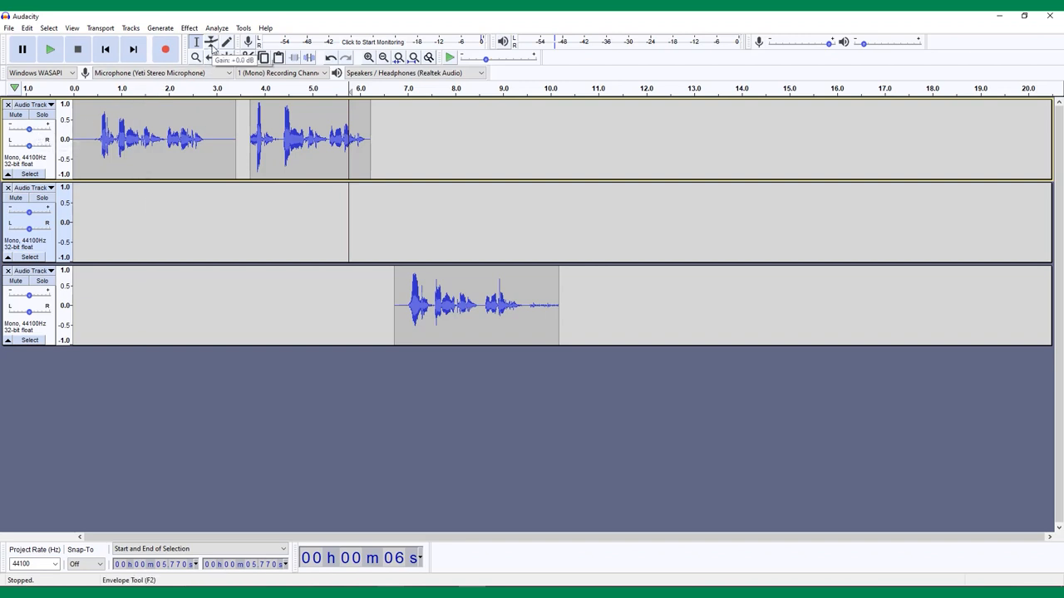
Switch to the Envelope tool to edit clip volume envelopes
left_click(206, 43)
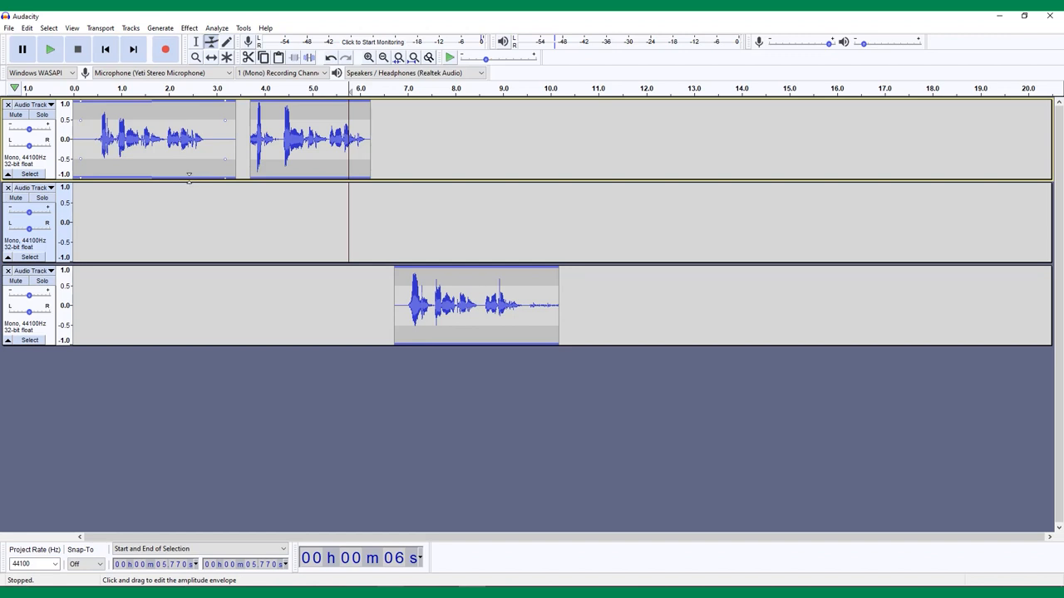
mouse_move(96, 171)
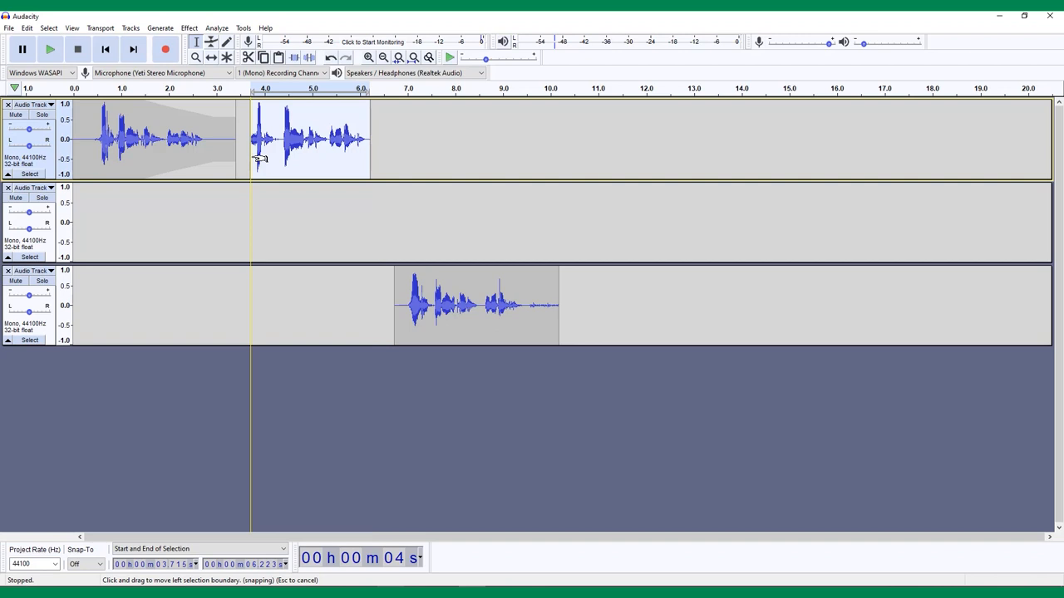
Return to the Selection tool and apply Effect > Fade Out to the selected audio
left_click(193, 44)
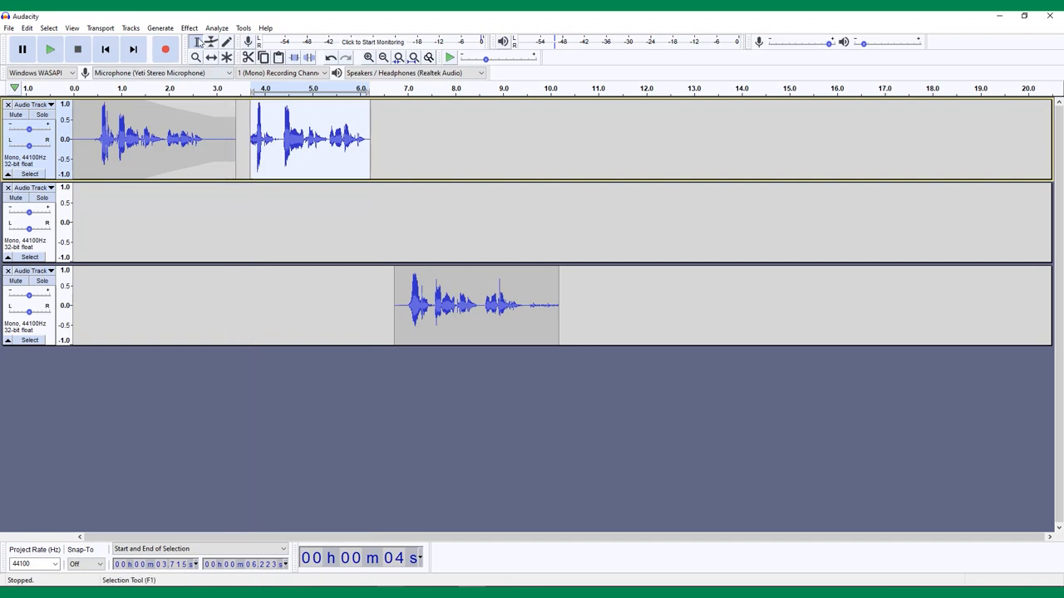
left_click(186, 26)
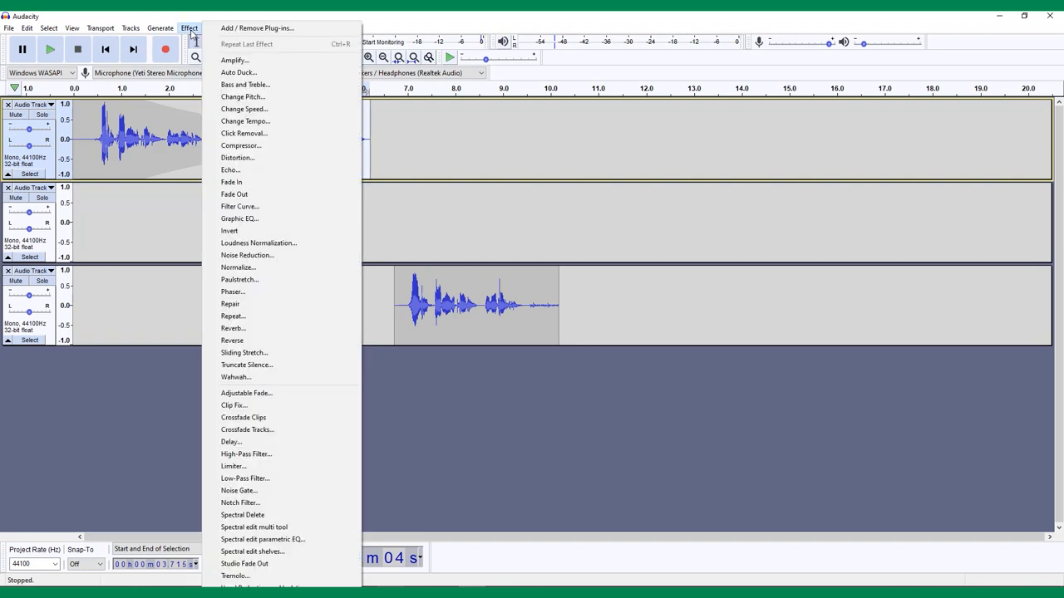
mouse_move(266, 182)
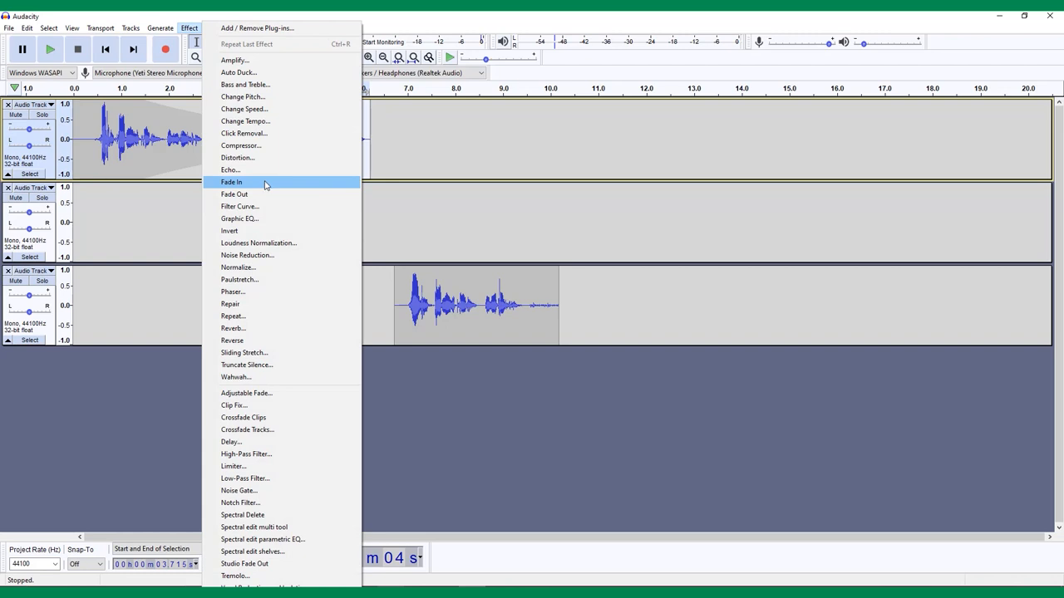
mouse_move(266, 193)
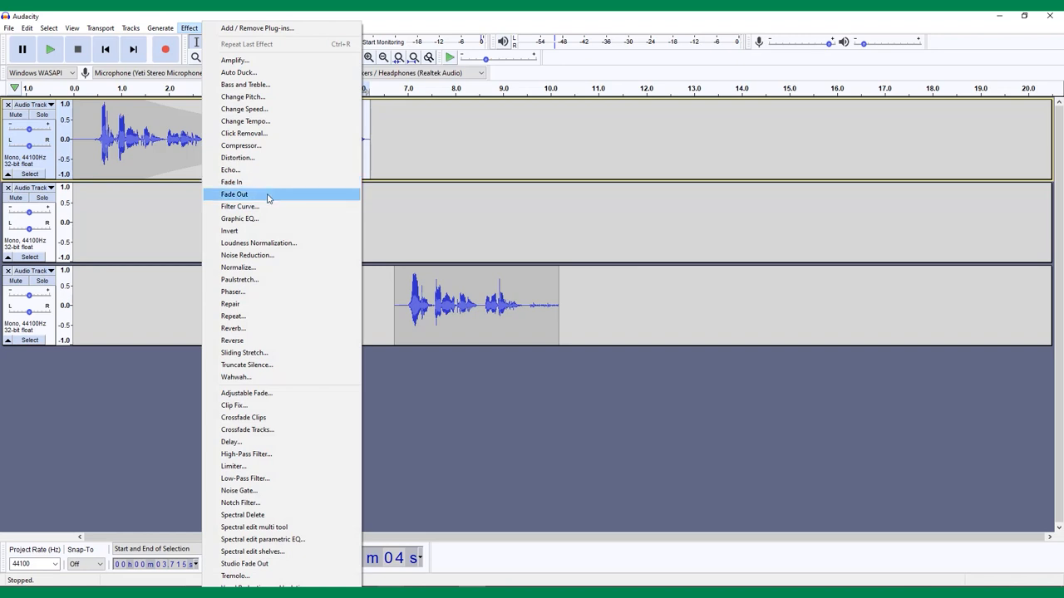
left_click(233, 192)
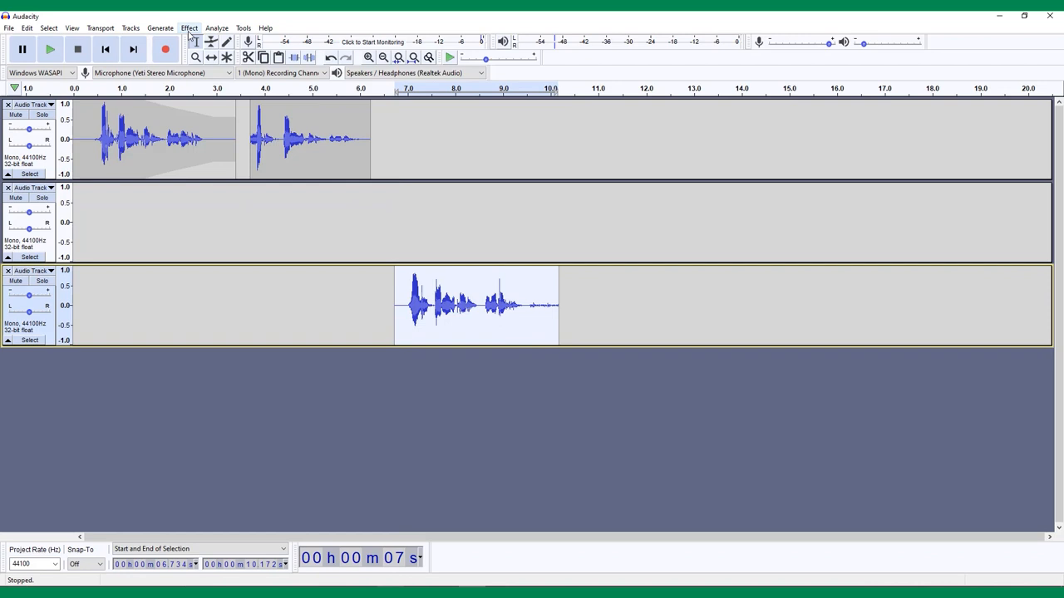
Amplify the selected audio by -3.0 dB after adjusting the Amplification slider
left_click(190, 27)
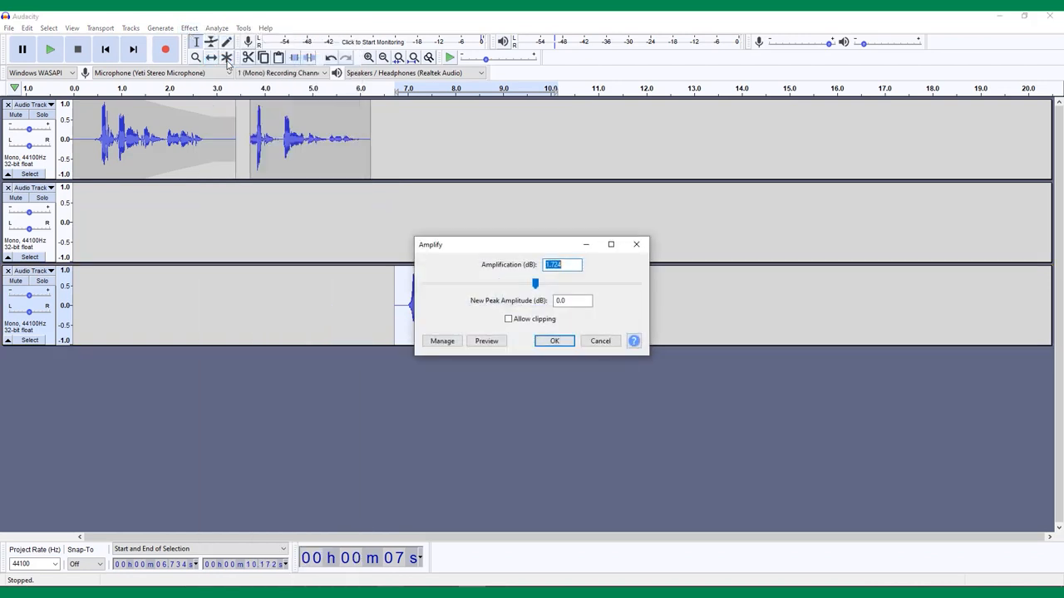
left_click_drag(535, 283, 559, 282)
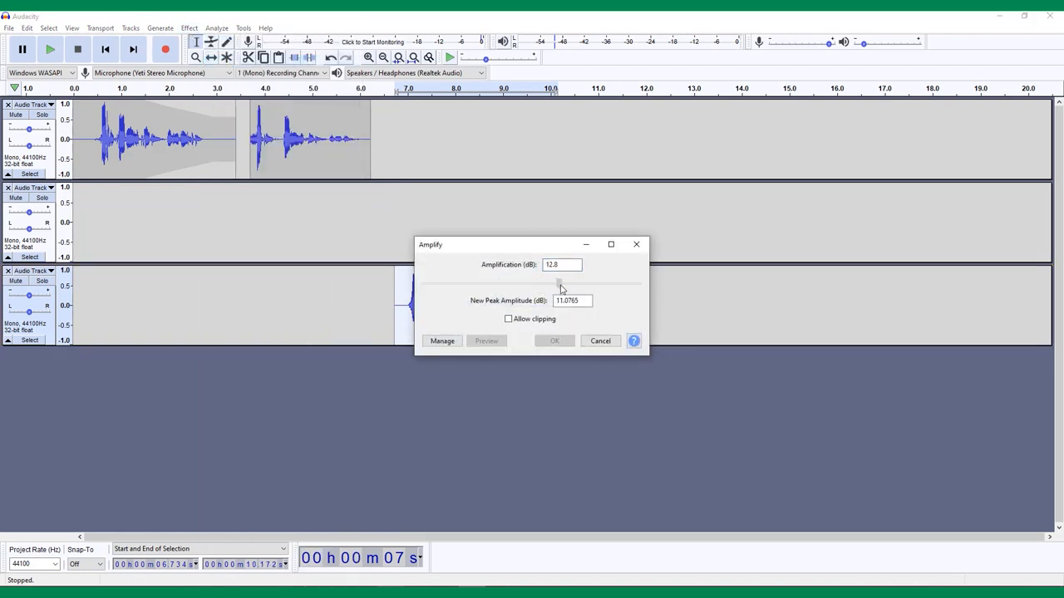
left_click_drag(562, 284, 513, 285)
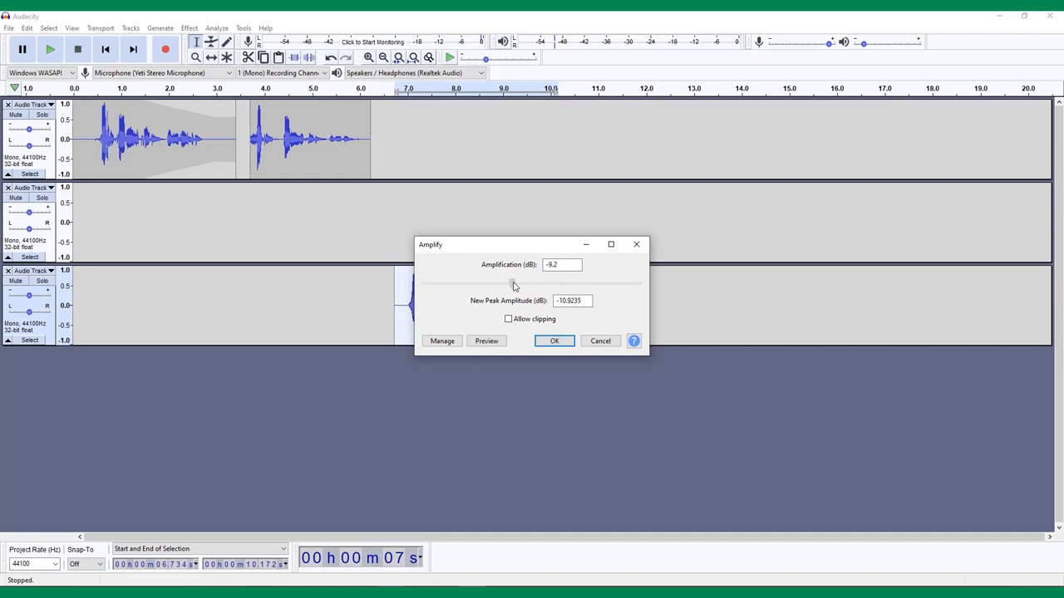
left_click_drag(514, 283, 518, 283)
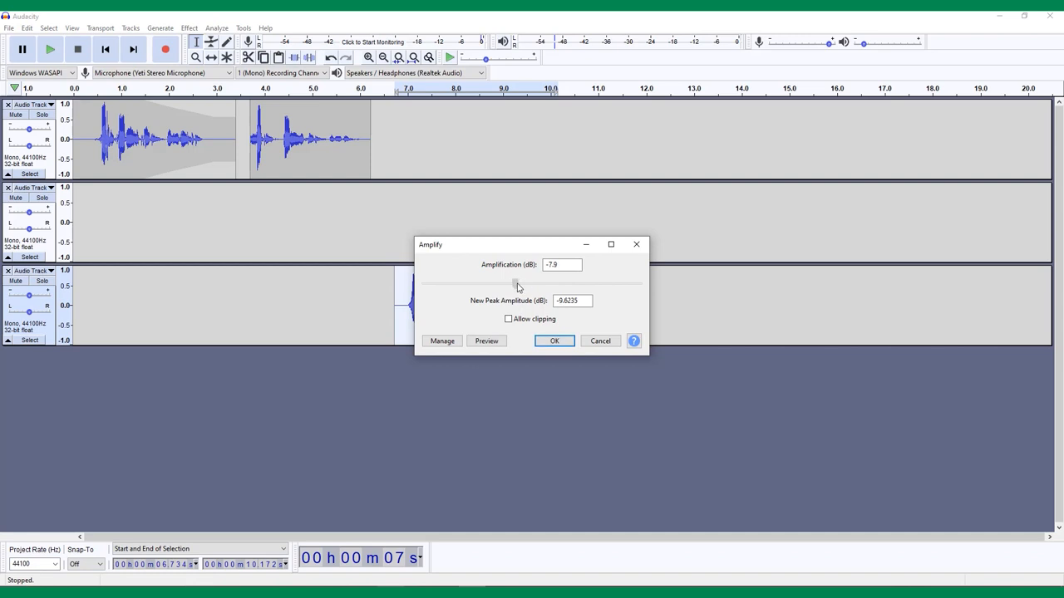
left_click_drag(513, 282, 532, 282)
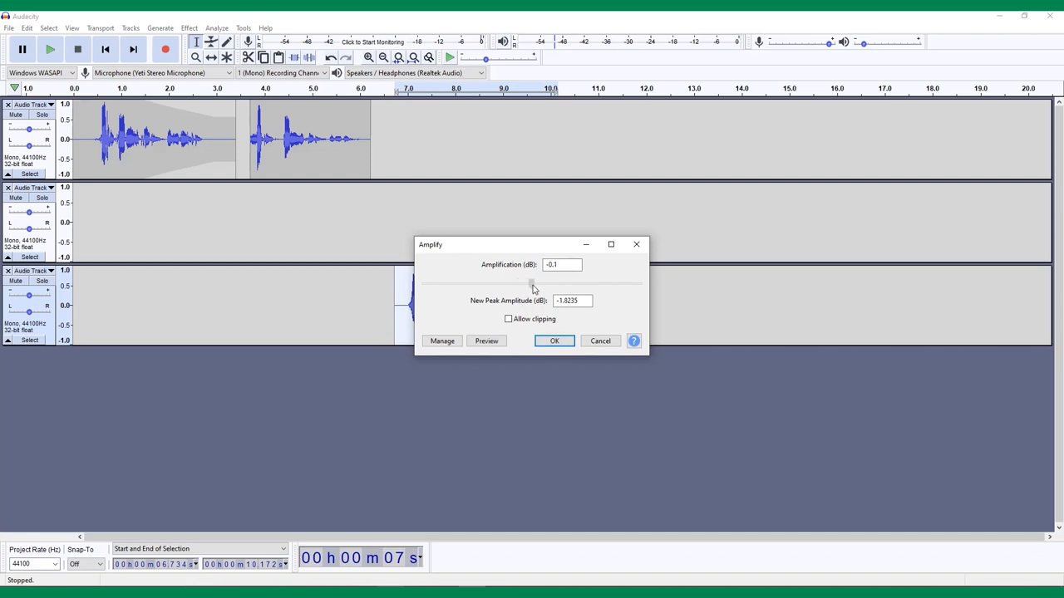
left_click_drag(528, 283, 538, 282)
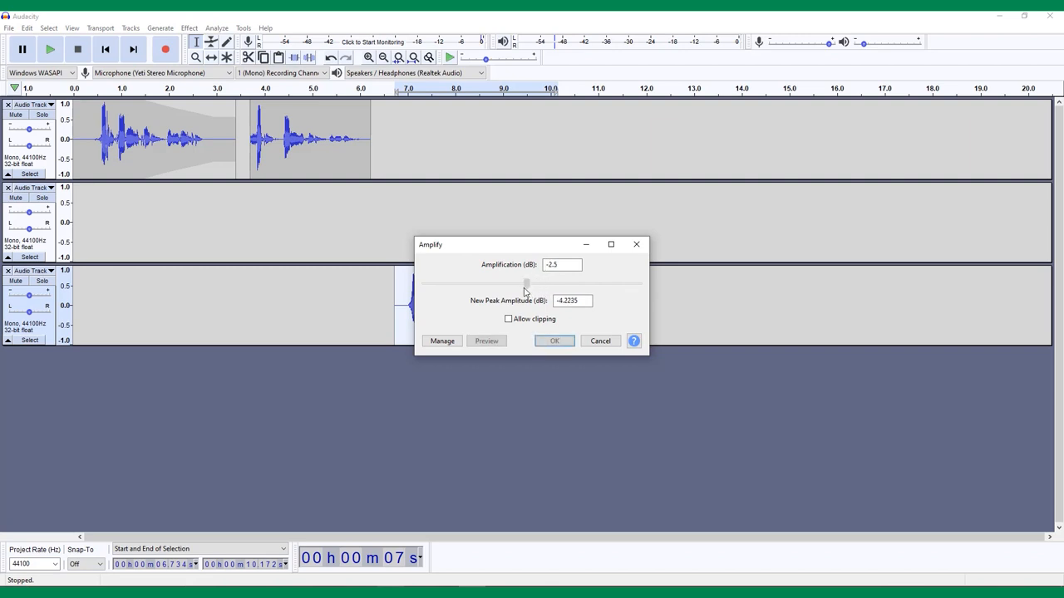
left_click_drag(548, 283, 525, 283)
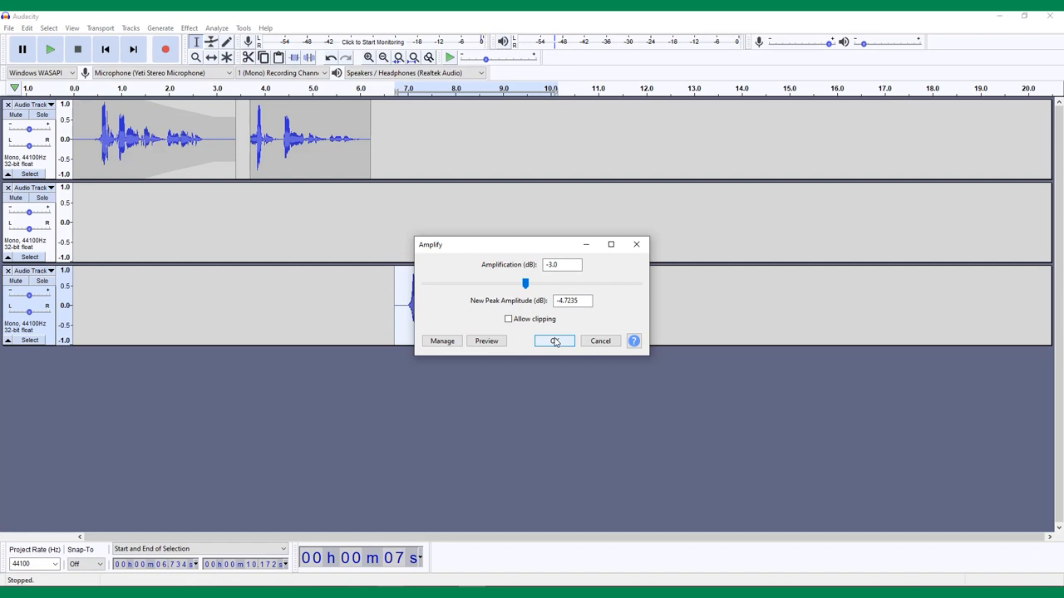
left_click(555, 340)
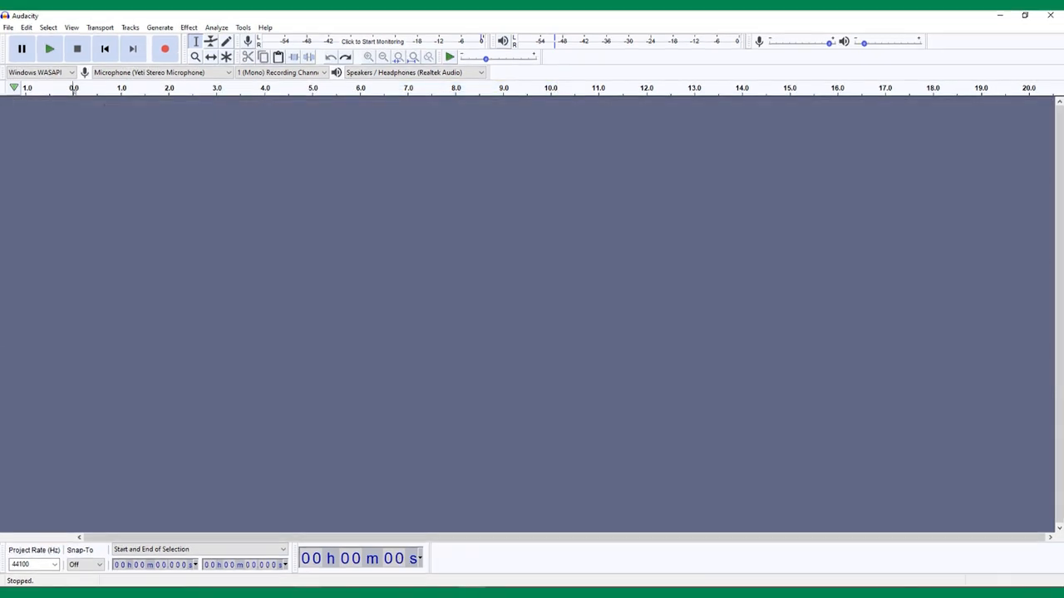
mouse_move(346, 192)
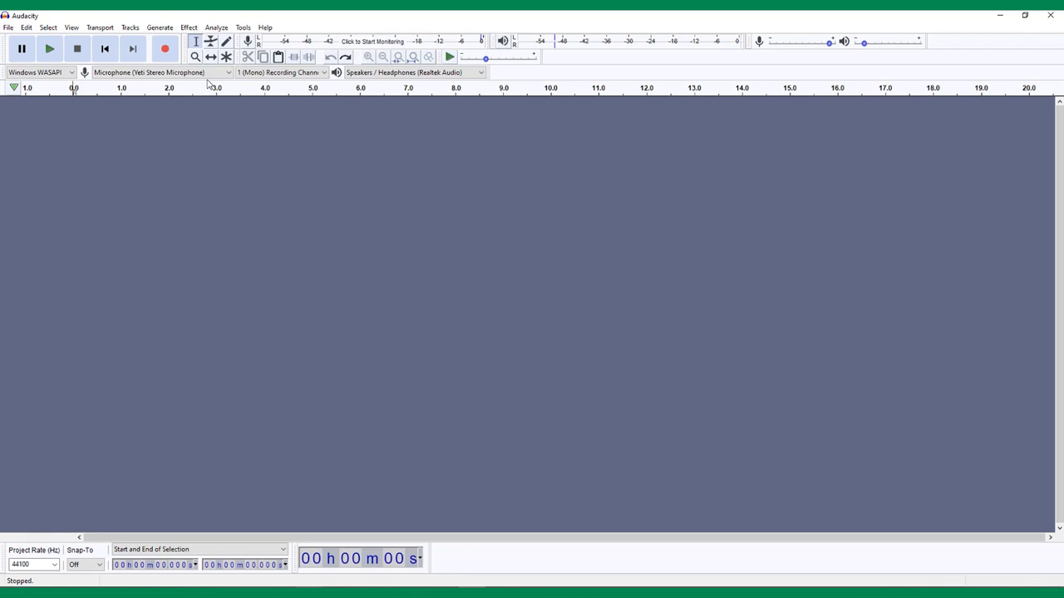
Record a new voice take of about 12 seconds and select the silent stretch after the speech
left_click(168, 48)
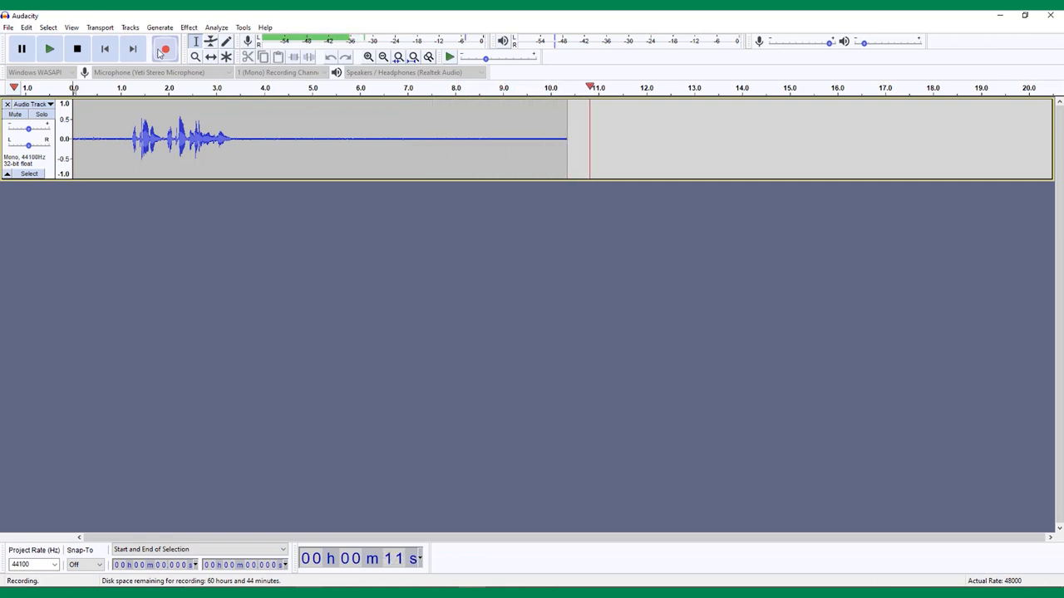
left_click(76, 46)
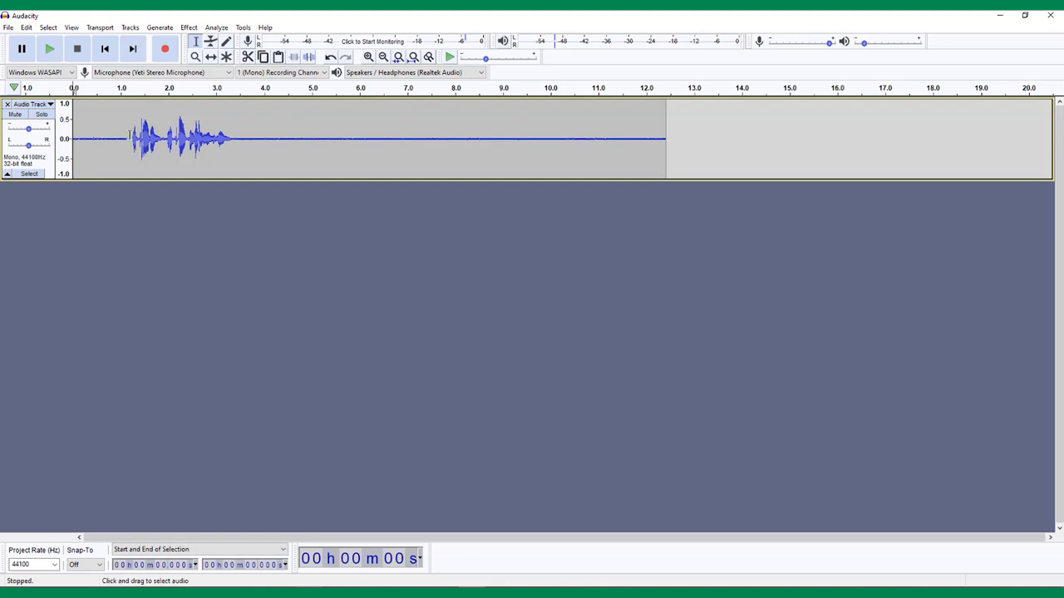
mouse_move(261, 142)
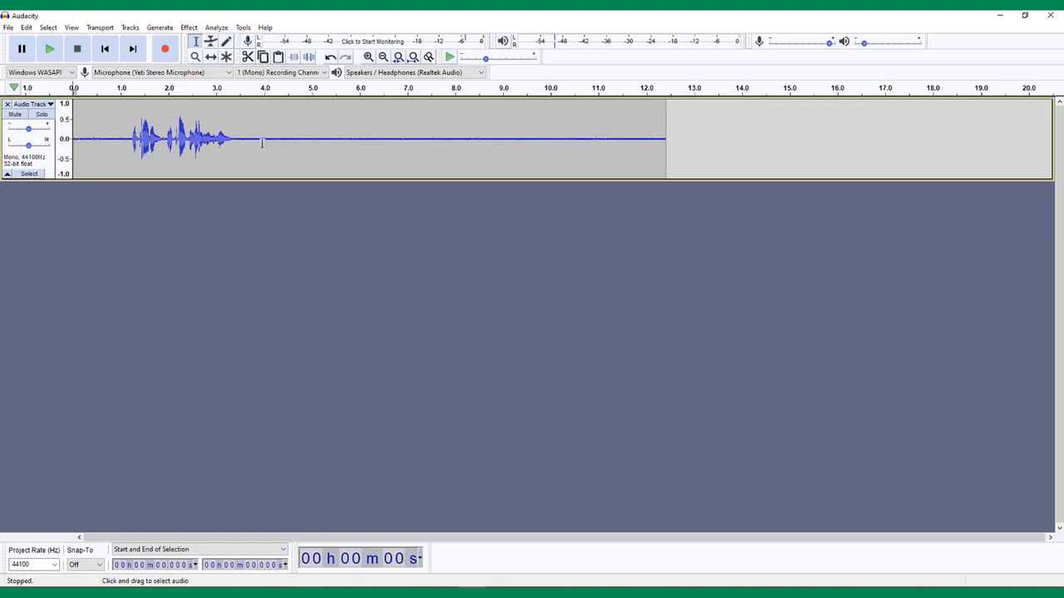
left_click_drag(239, 140, 655, 139)
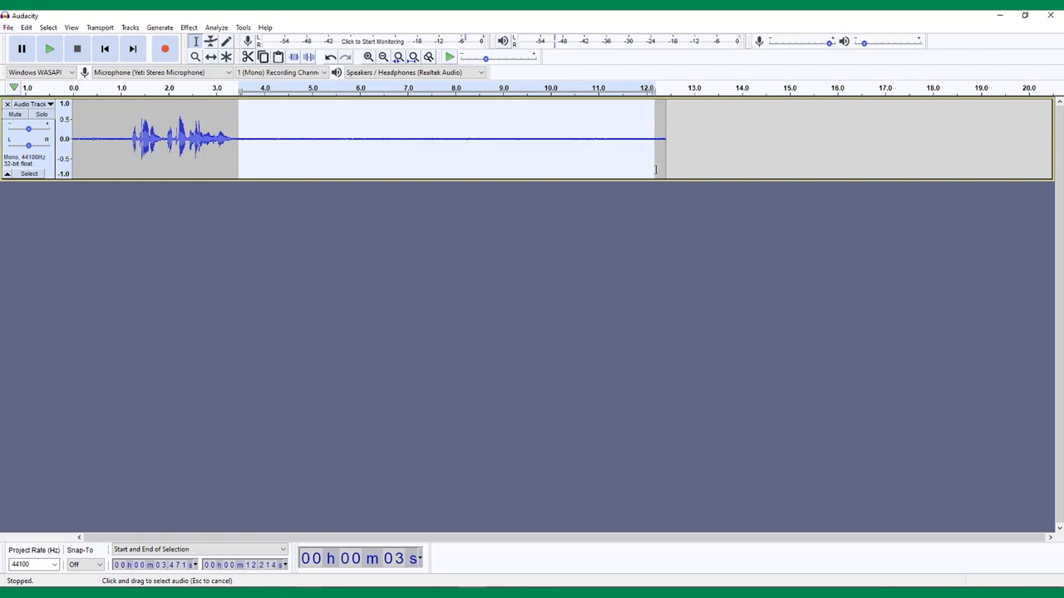
Capture a noise profile from the selected silence via Effect > Noise Reduction
left_click(190, 27)
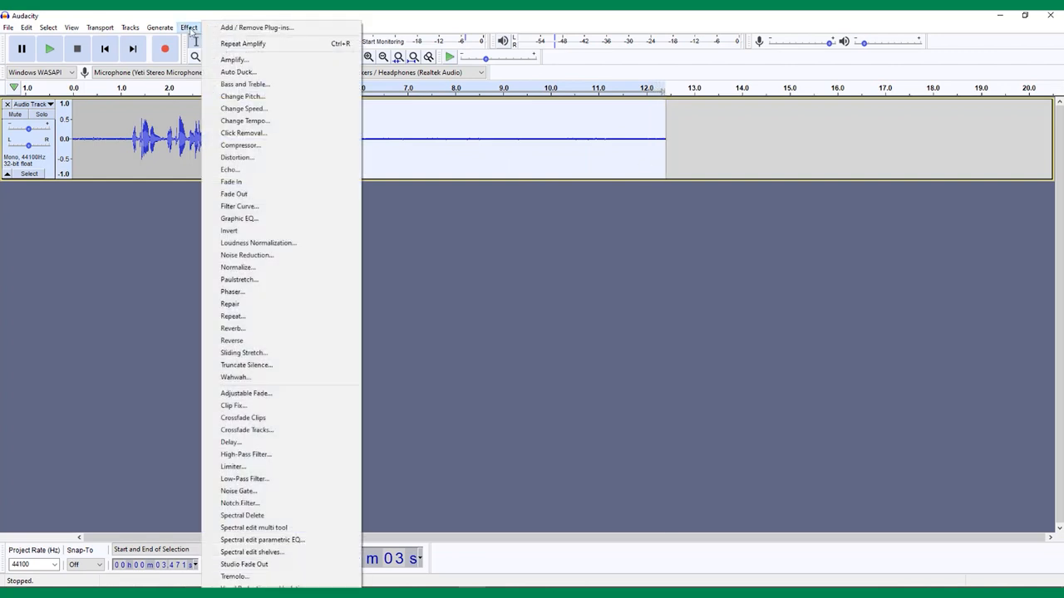
left_click(246, 256)
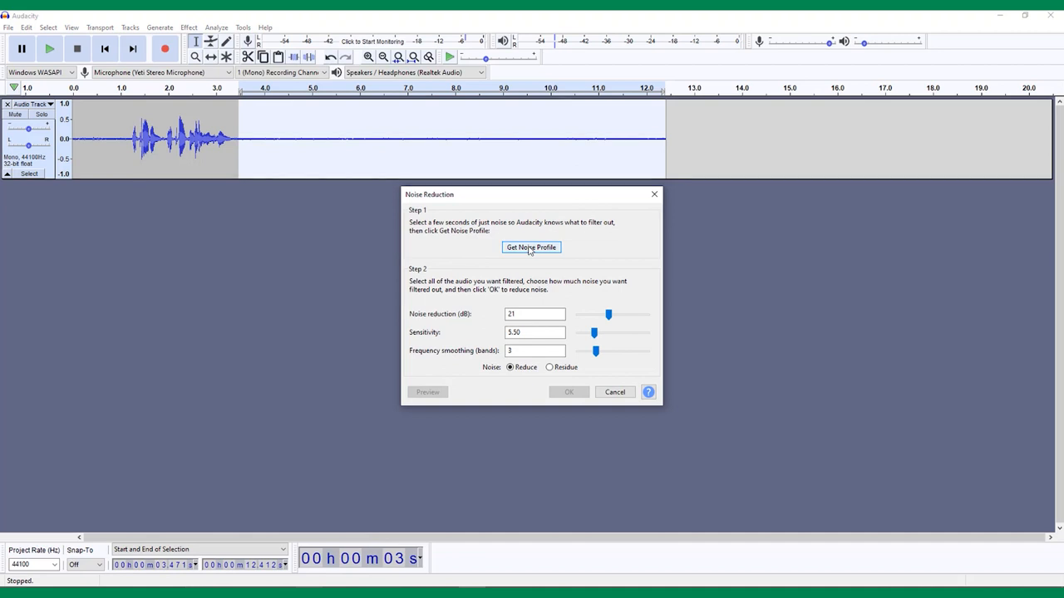
left_click(530, 246)
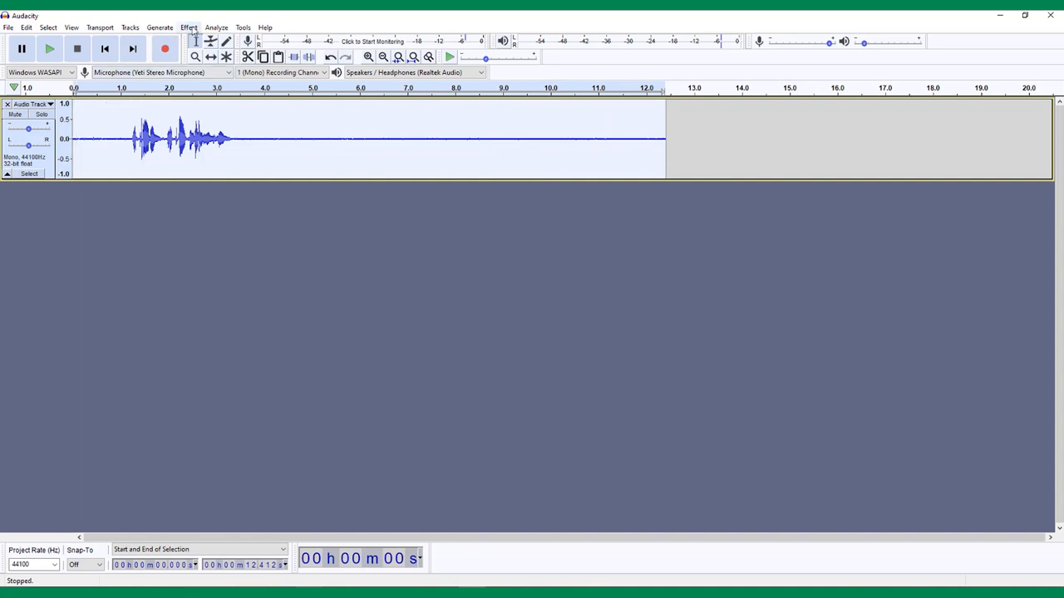
Reopen Noise Reduction and set 26 dB reduction, sensitivity 3.00 and 5 smoothing bands
left_click(190, 26)
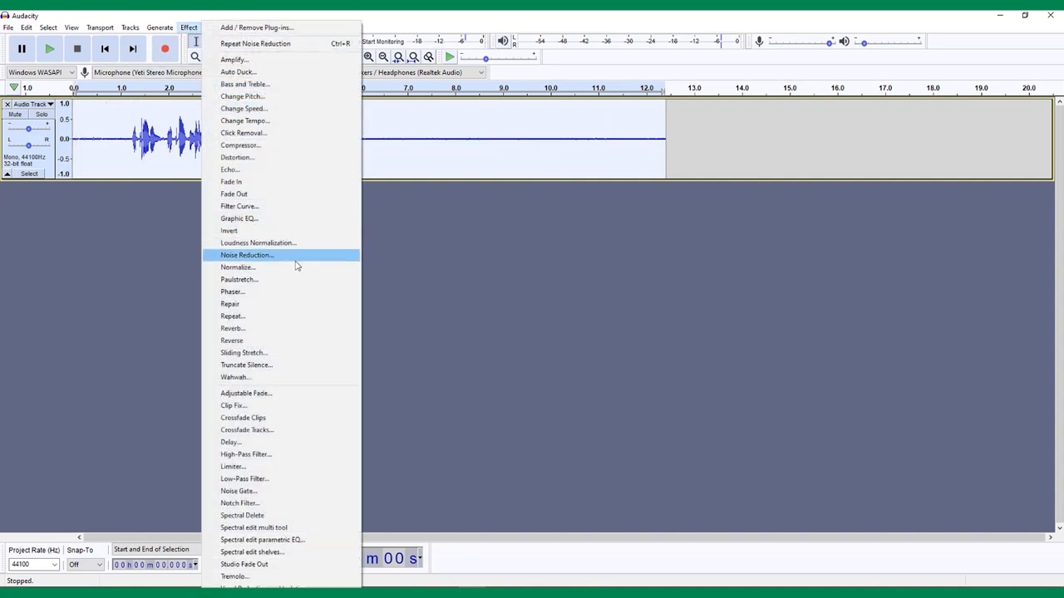
left_click(246, 256)
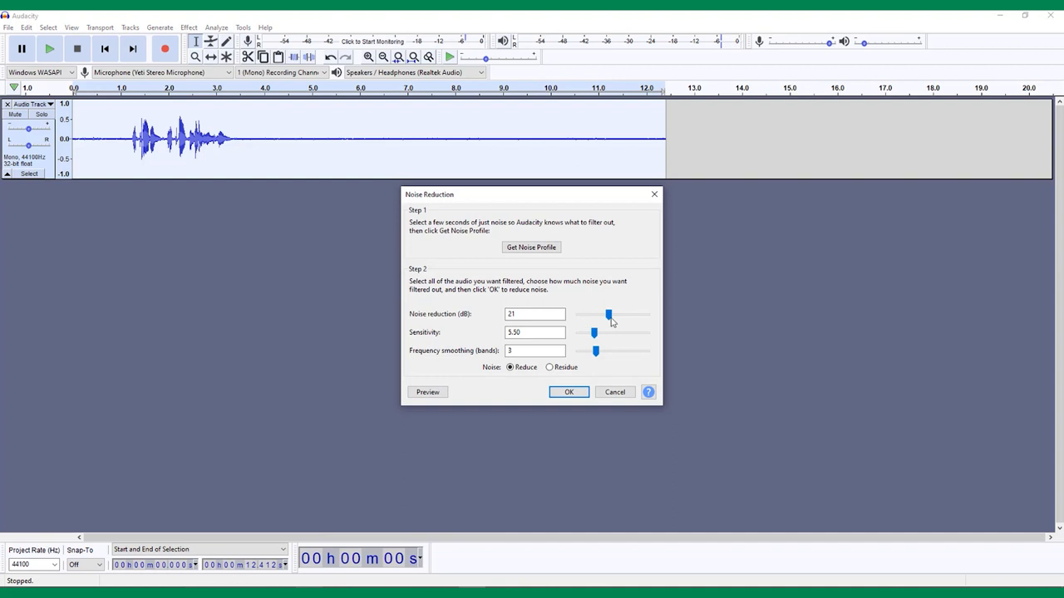
left_click_drag(609, 316, 615, 315)
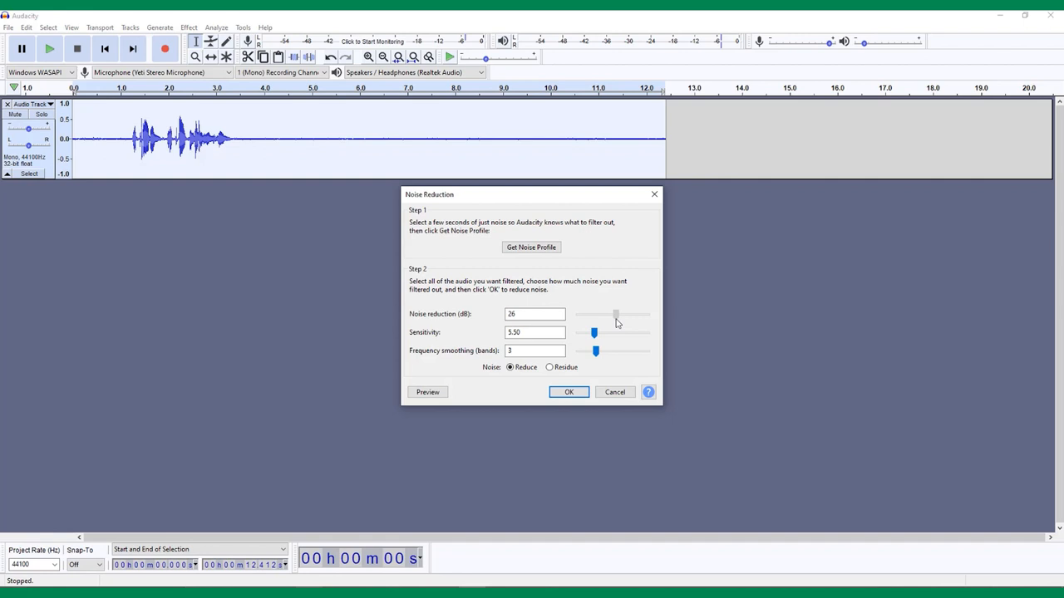
left_click_drag(593, 332, 601, 332)
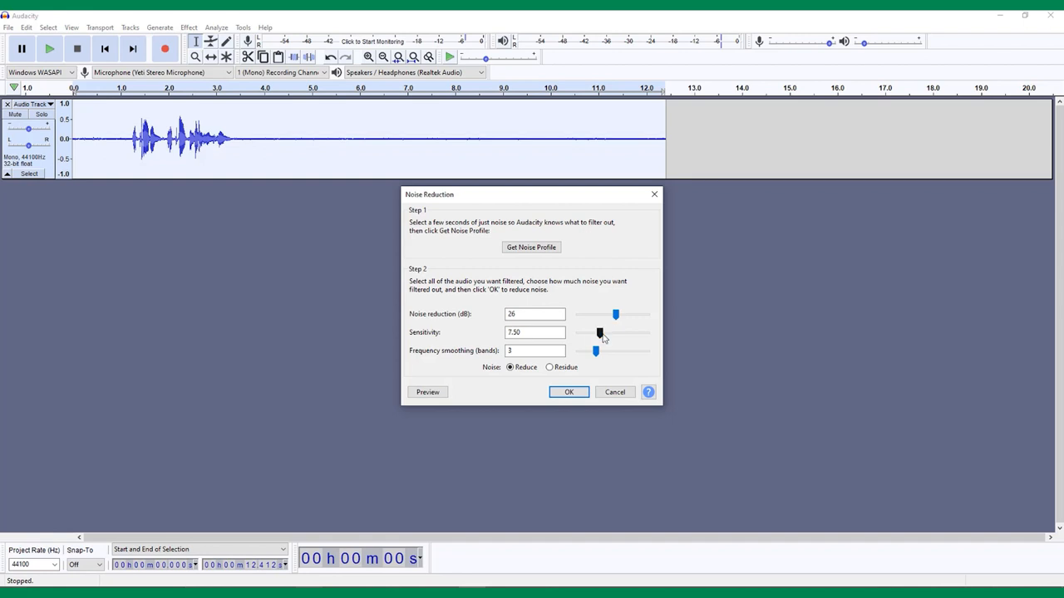
left_click_drag(598, 333, 590, 333)
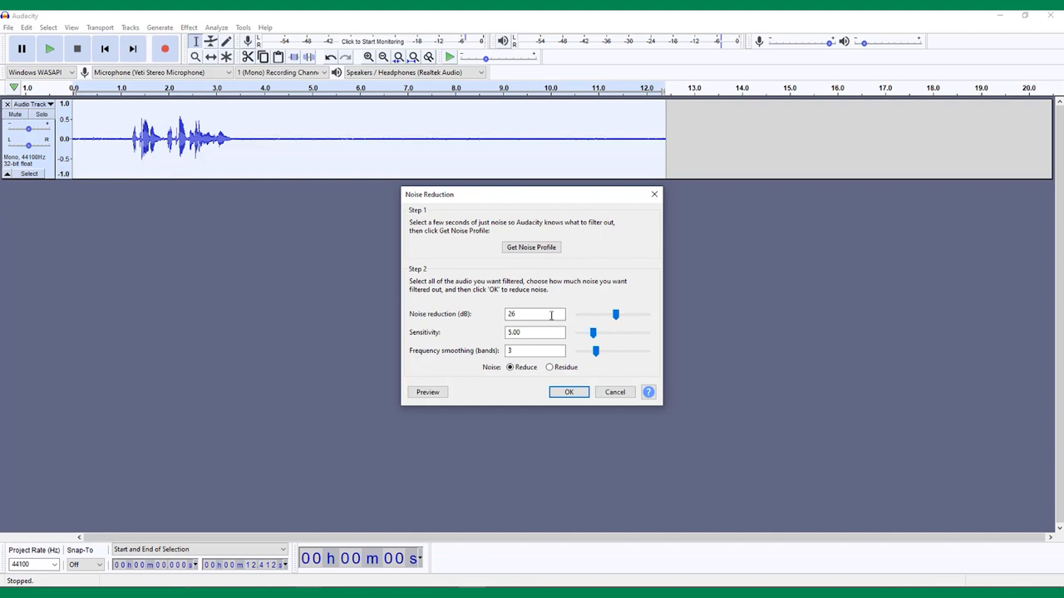
left_click_drag(591, 332, 622, 332)
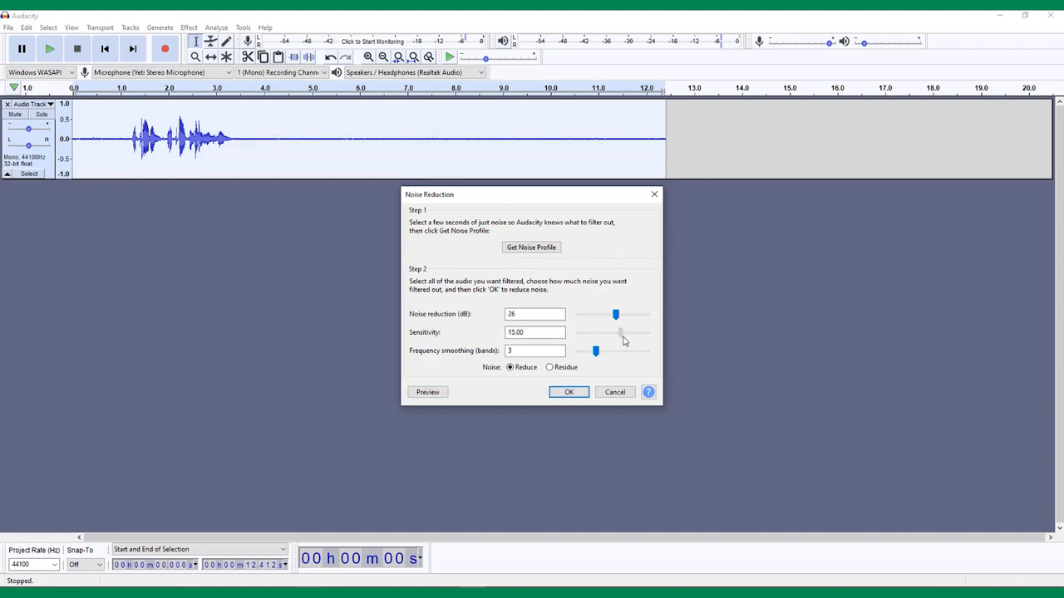
left_click_drag(621, 332, 611, 332)
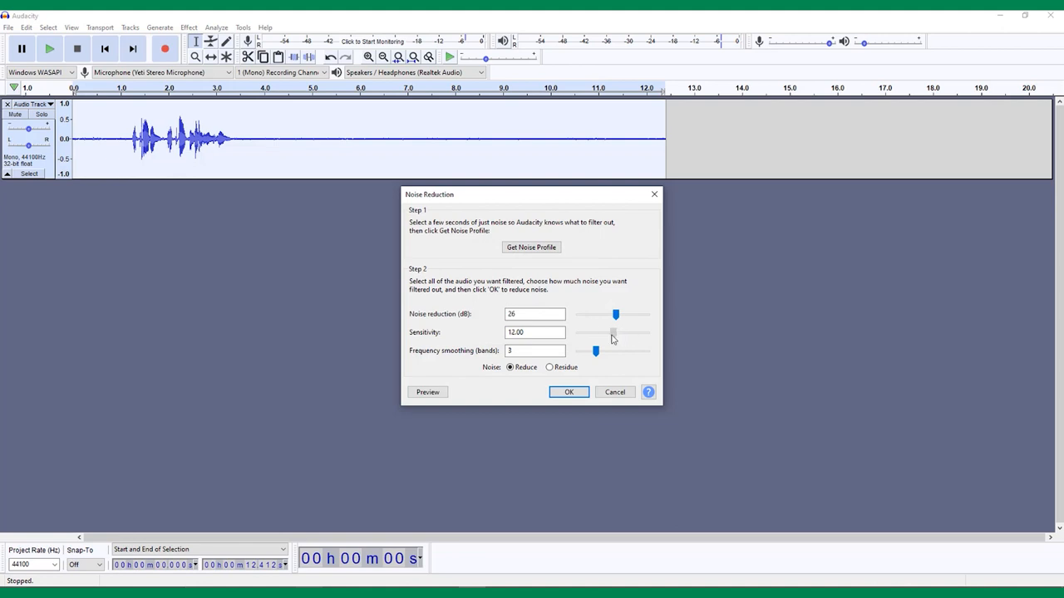
left_click_drag(612, 333, 588, 332)
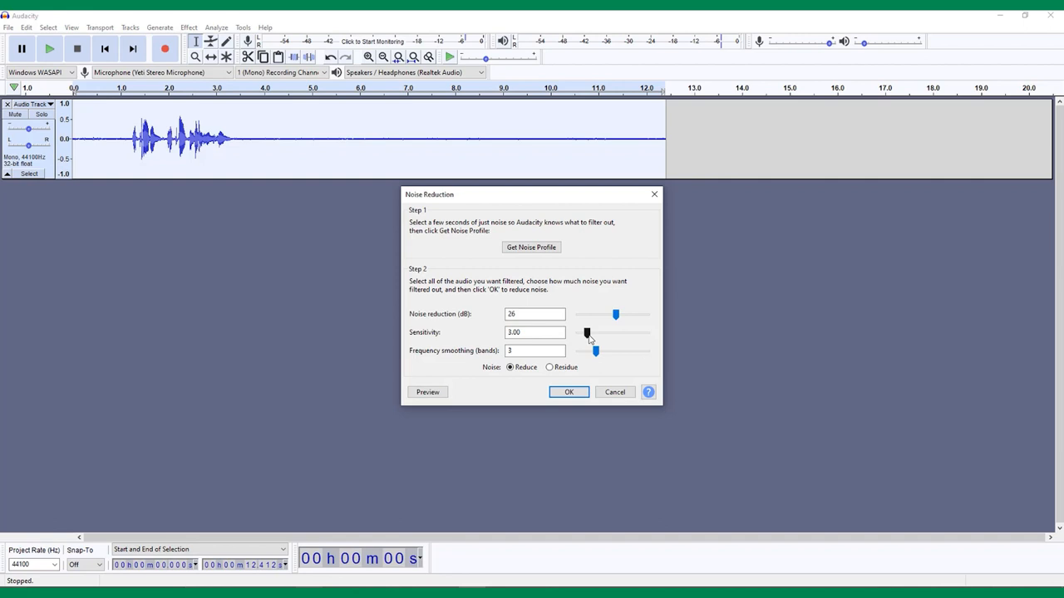
mouse_move(589, 342)
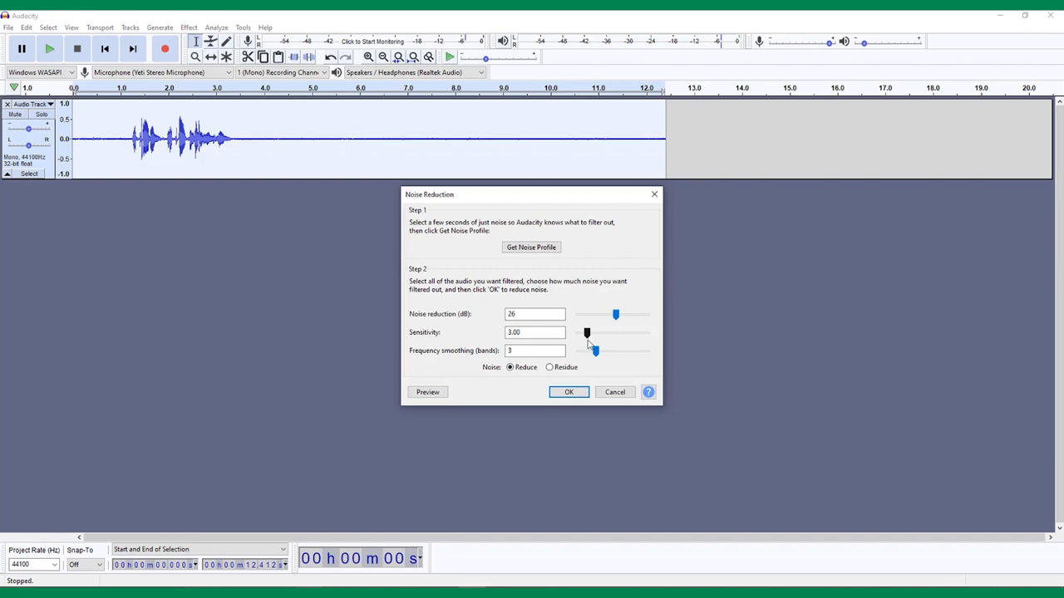
left_click_drag(592, 349, 605, 349)
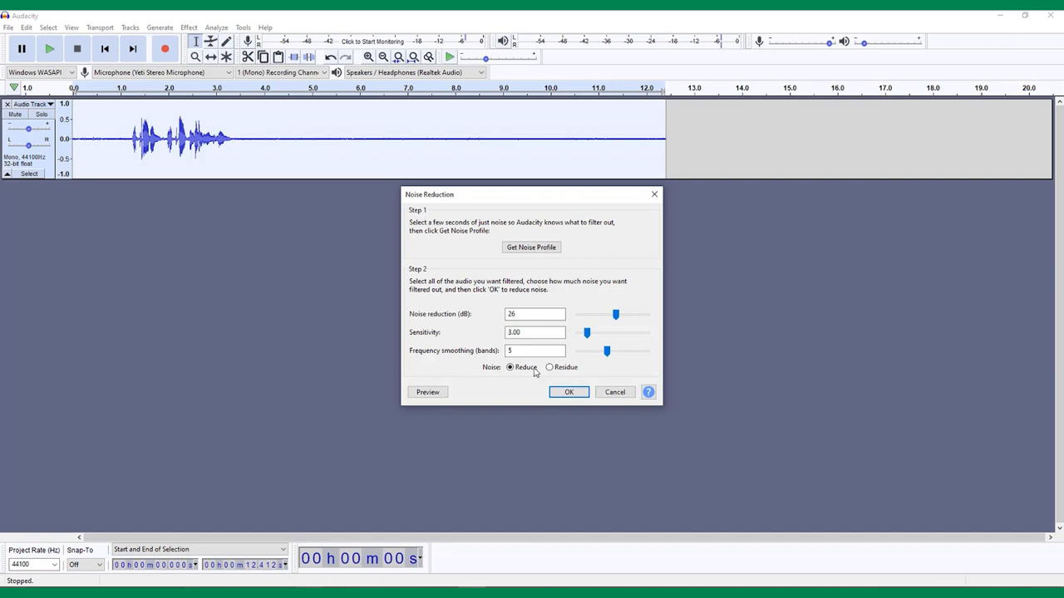
mouse_move(535, 372)
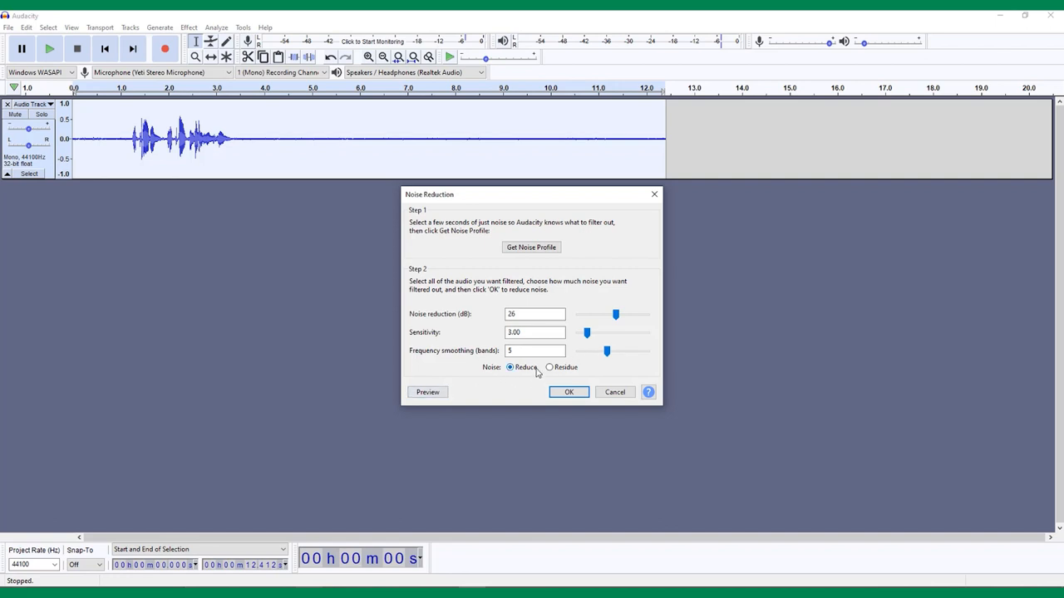
Preview the Residue output to hear only the removed noise
left_click(549, 368)
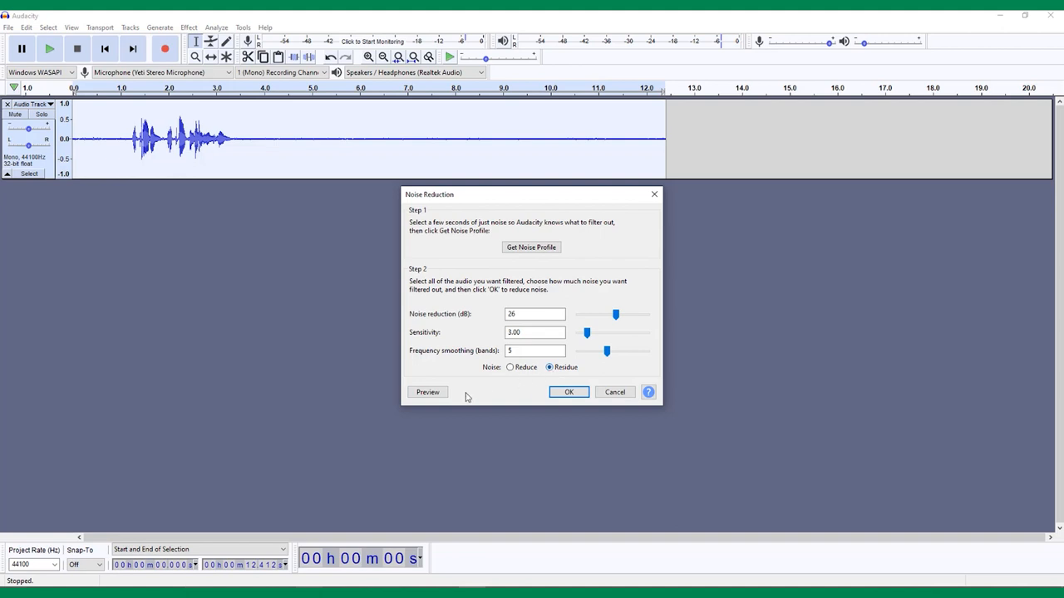
left_click(427, 393)
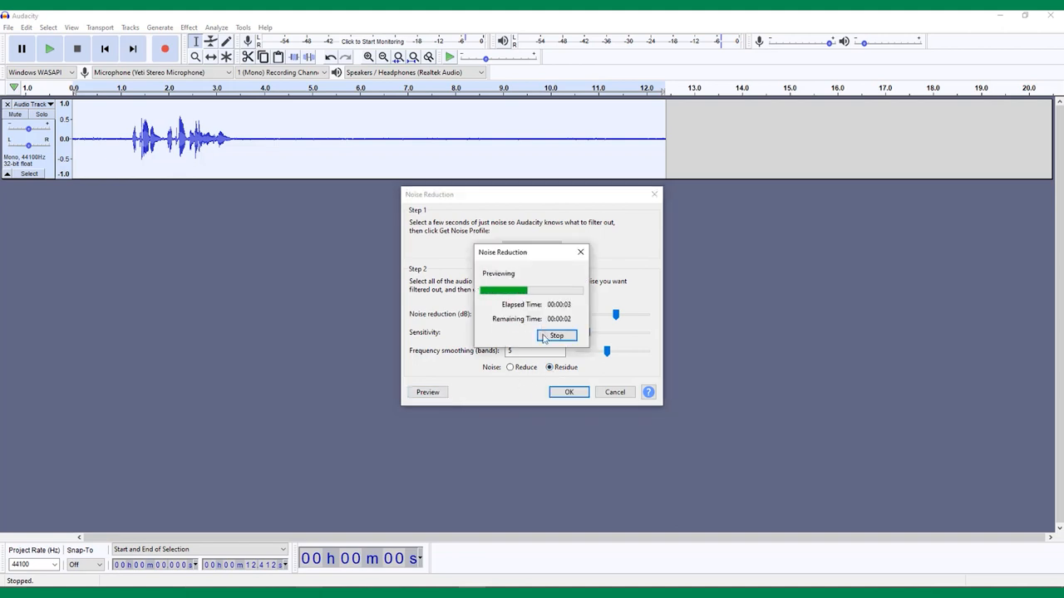
left_click(557, 336)
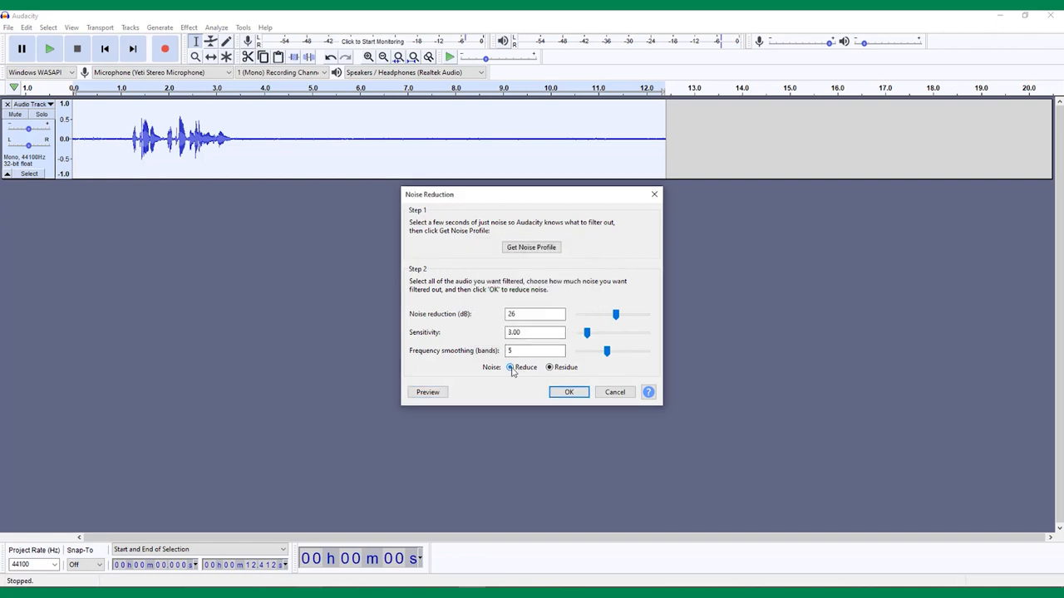
Preview the Reduce output, then apply noise reduction to the whole track
left_click(427, 392)
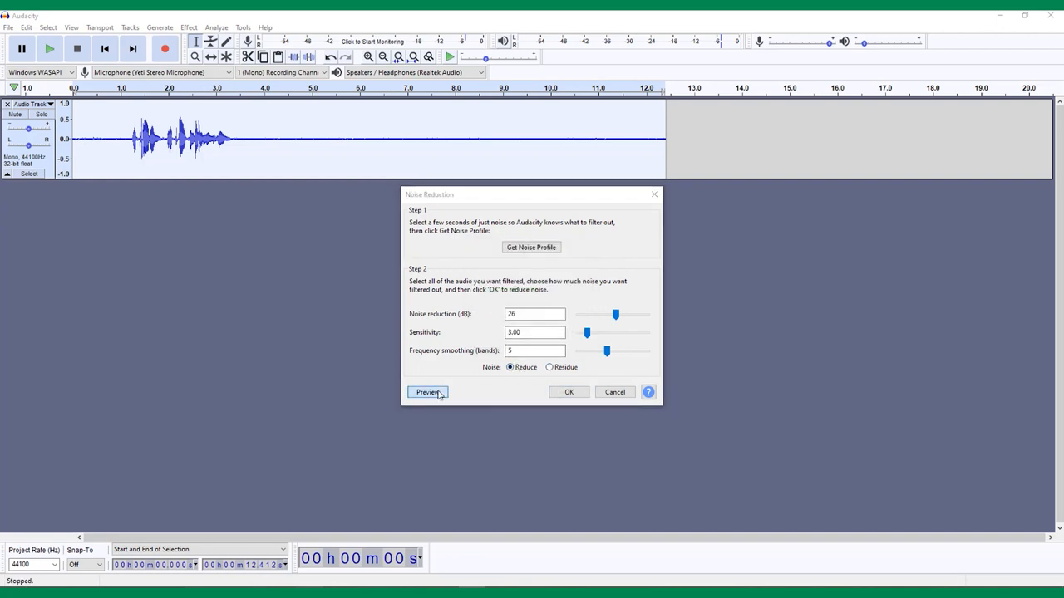
left_click(426, 392)
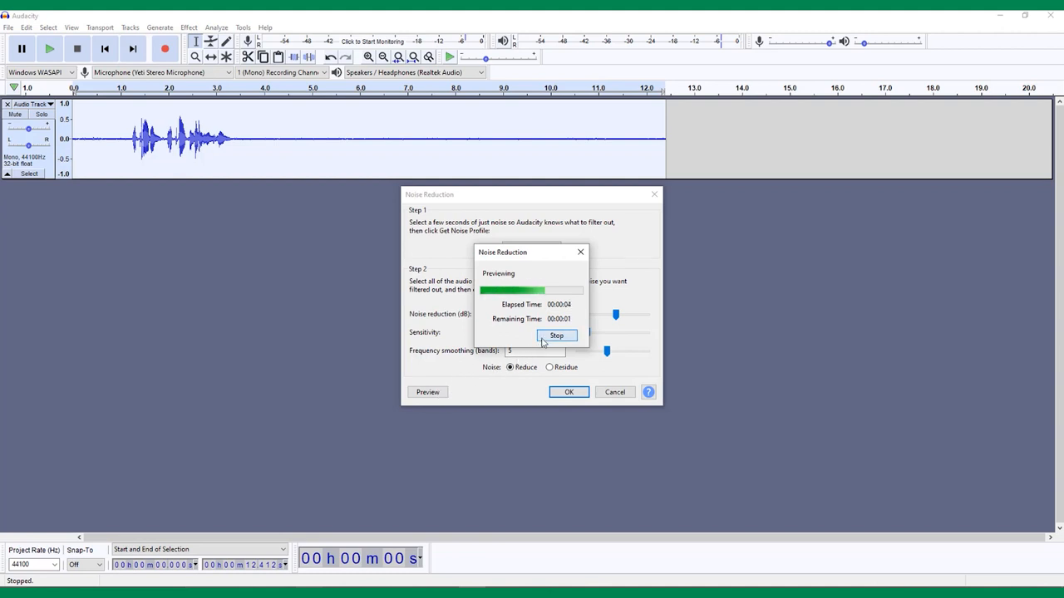
left_click(557, 335)
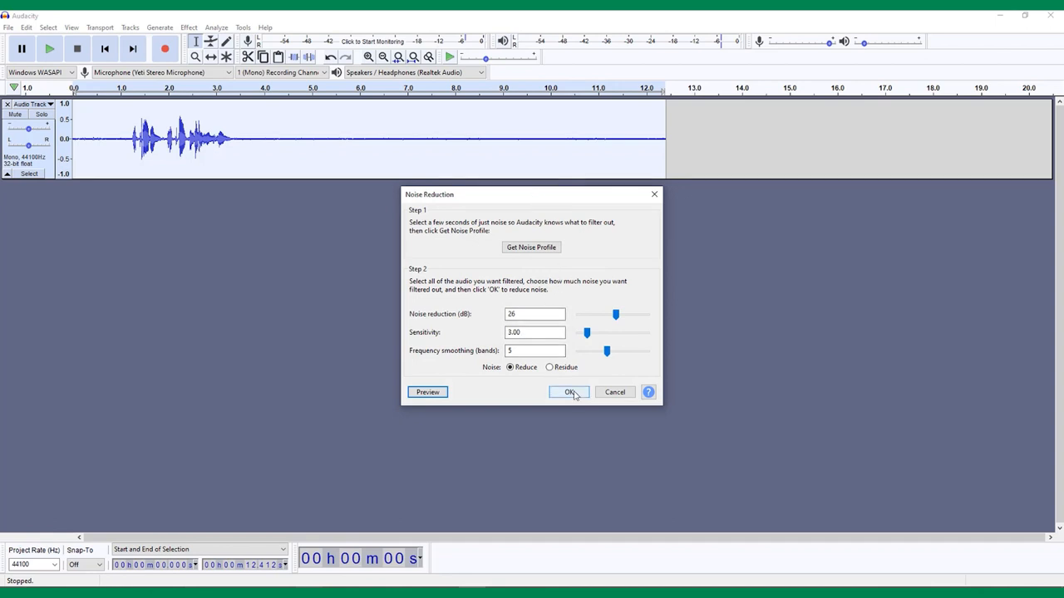
left_click(568, 392)
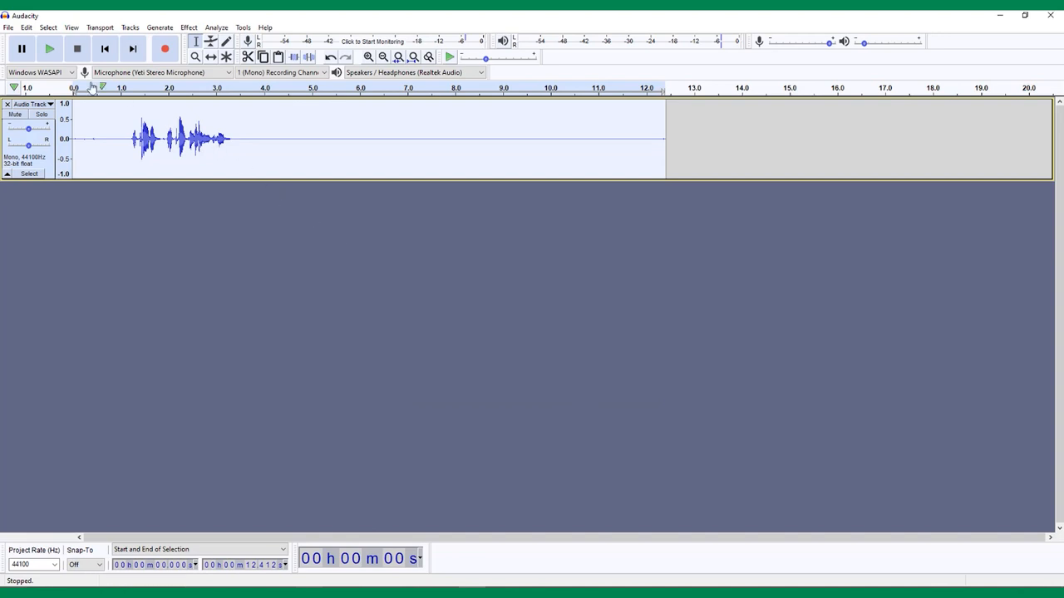
left_click(51, 46)
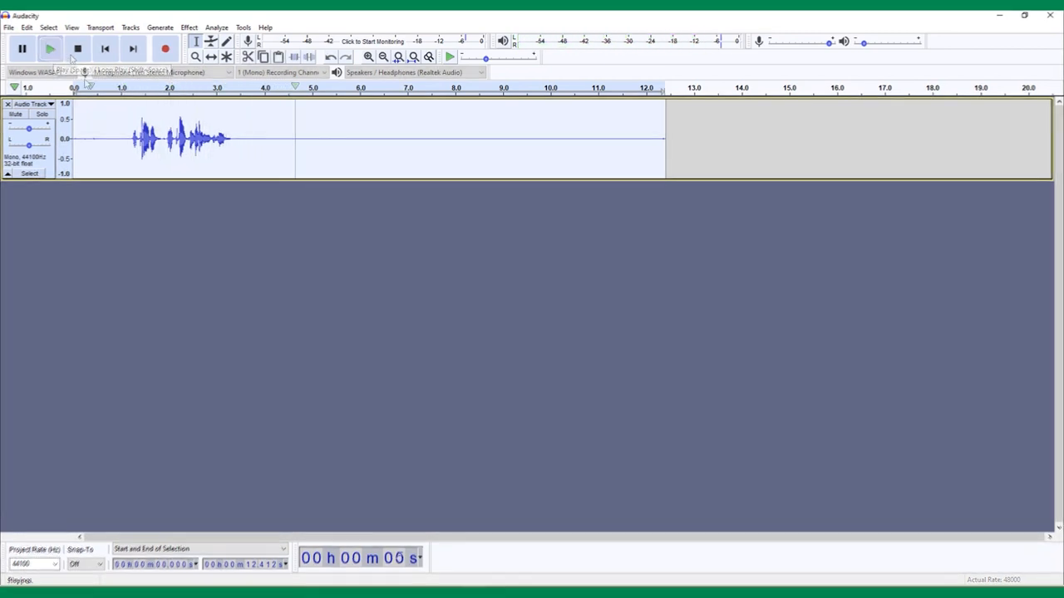
left_click(80, 46)
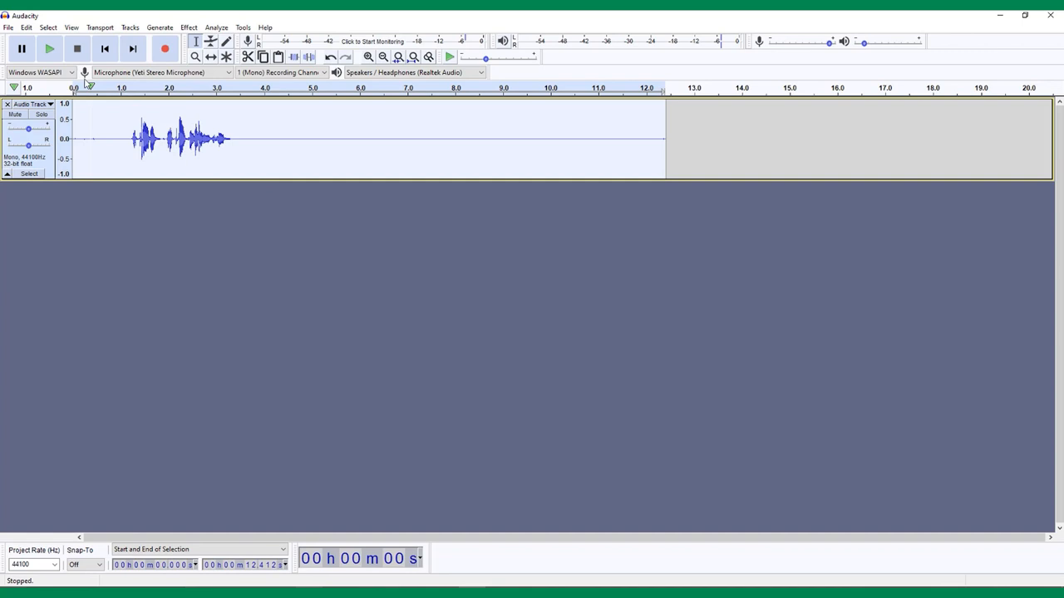
left_click(12, 27)
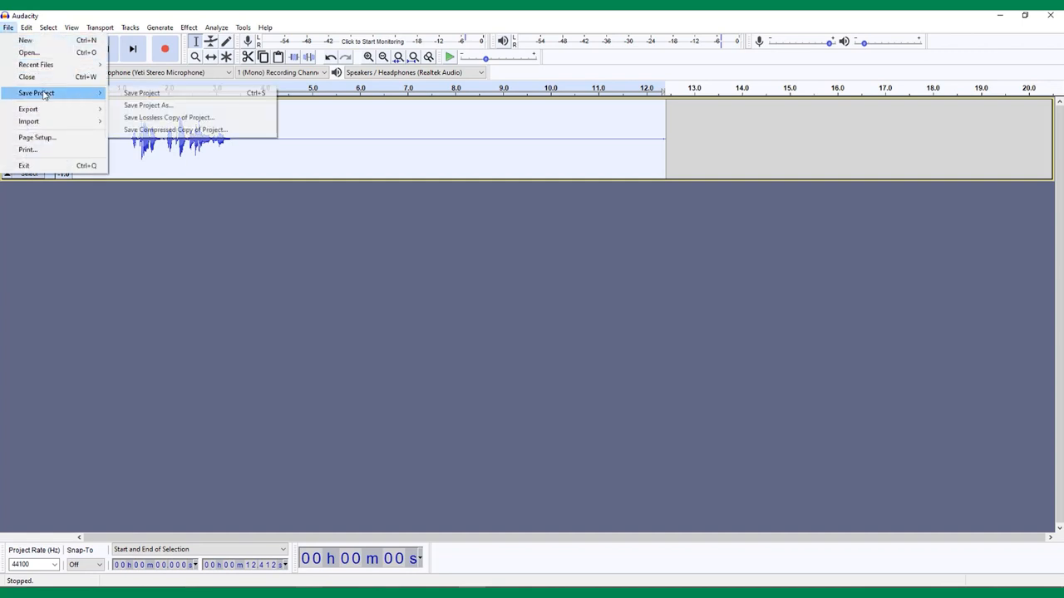
left_click(157, 93)
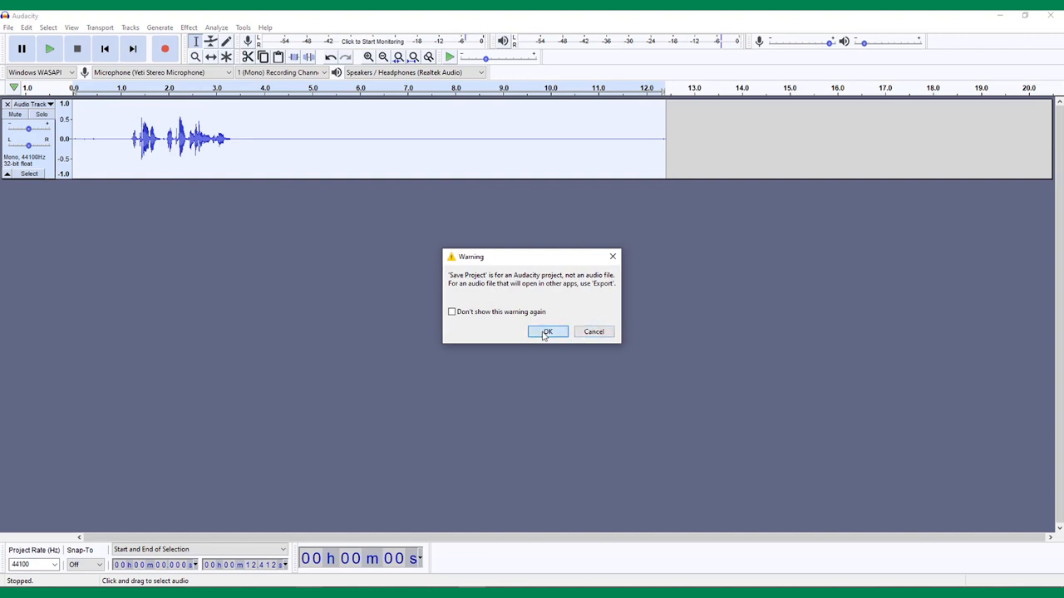
left_click(549, 332)
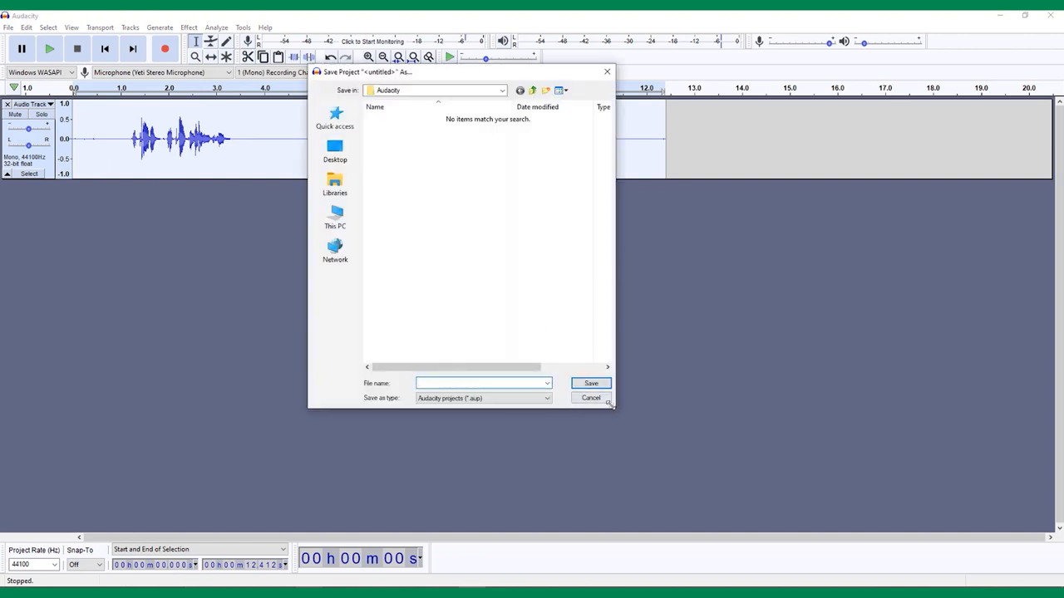
left_click(590, 397)
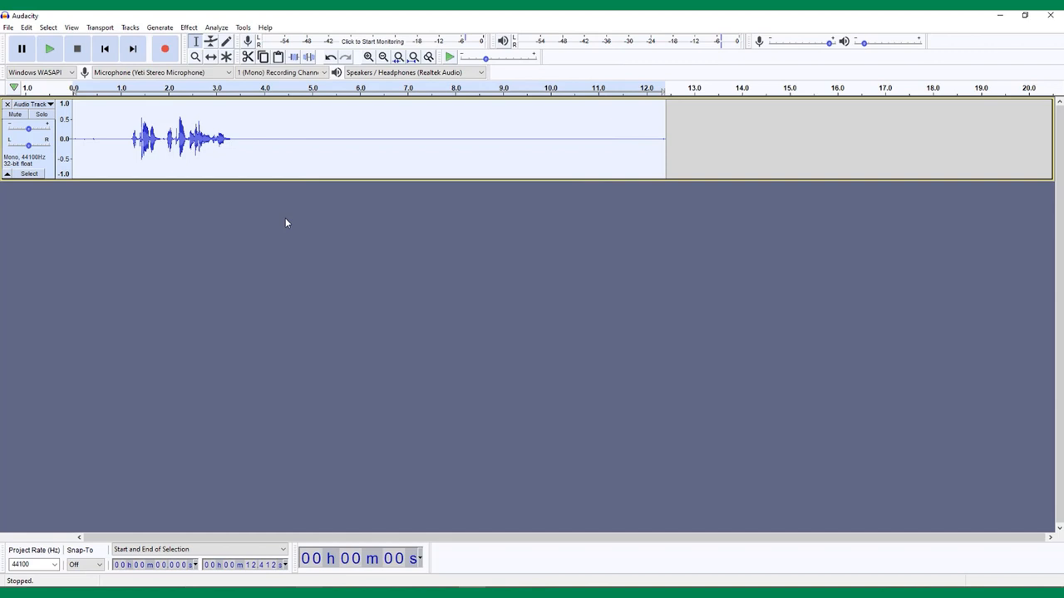
Start an audio export from File > Export
left_click(10, 27)
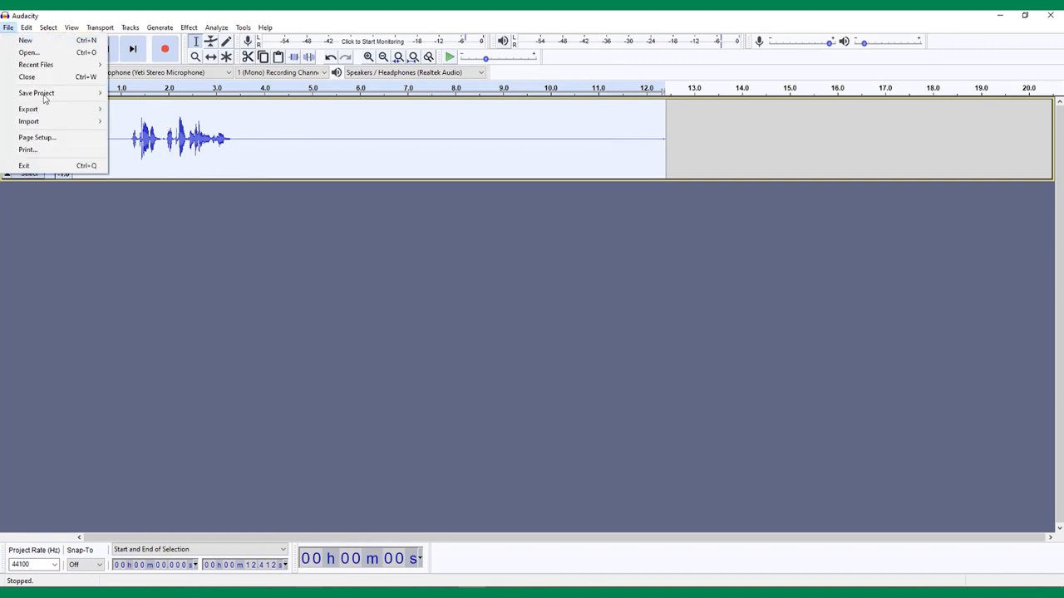
left_click(28, 110)
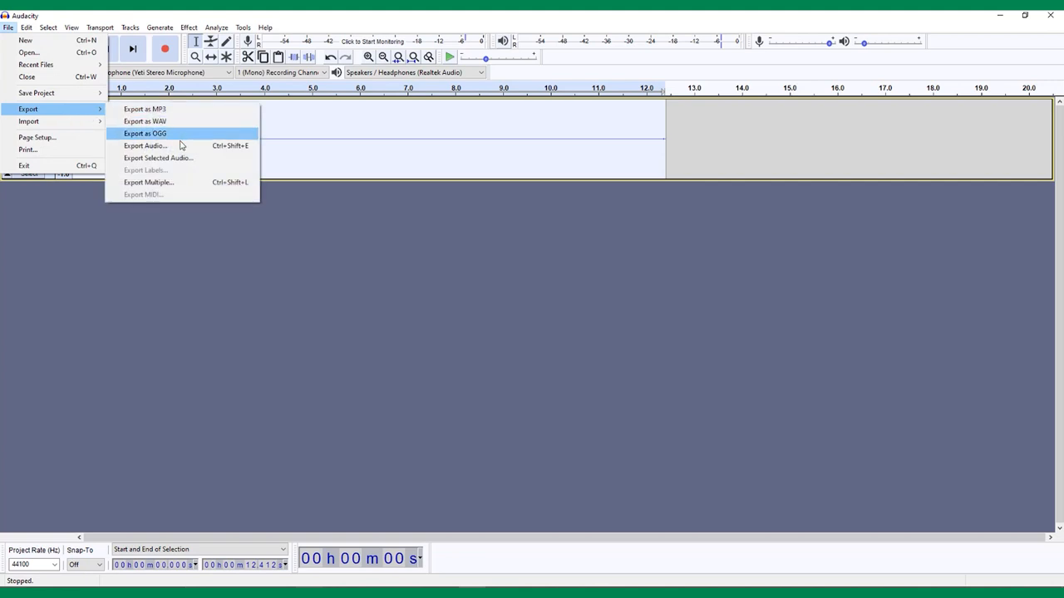
left_click(145, 146)
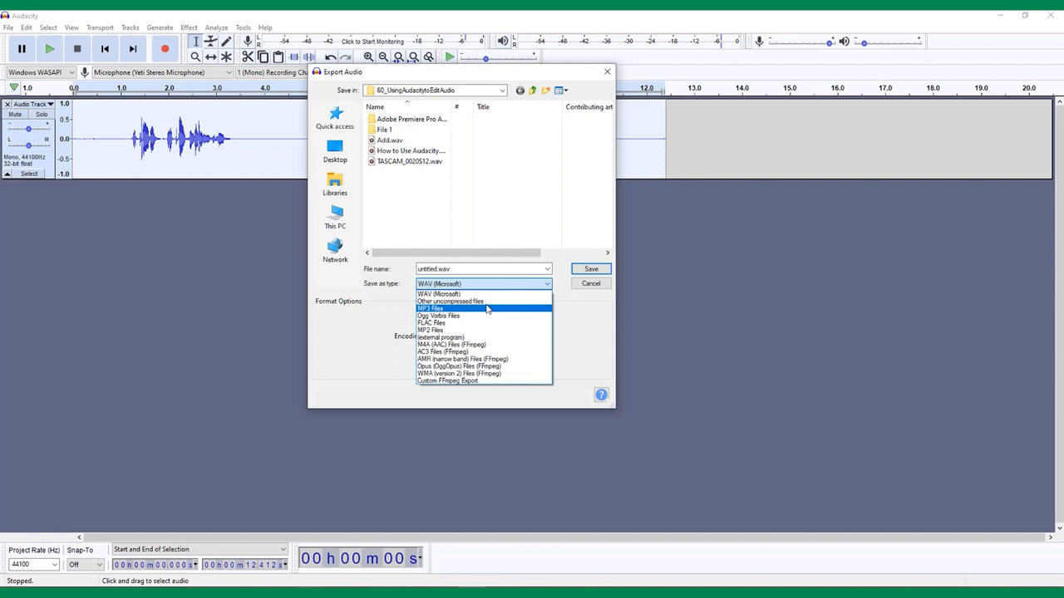
Save as untitled.wav in WAV (Microsoft) format, reaching the metadata tags editor
left_click(439, 293)
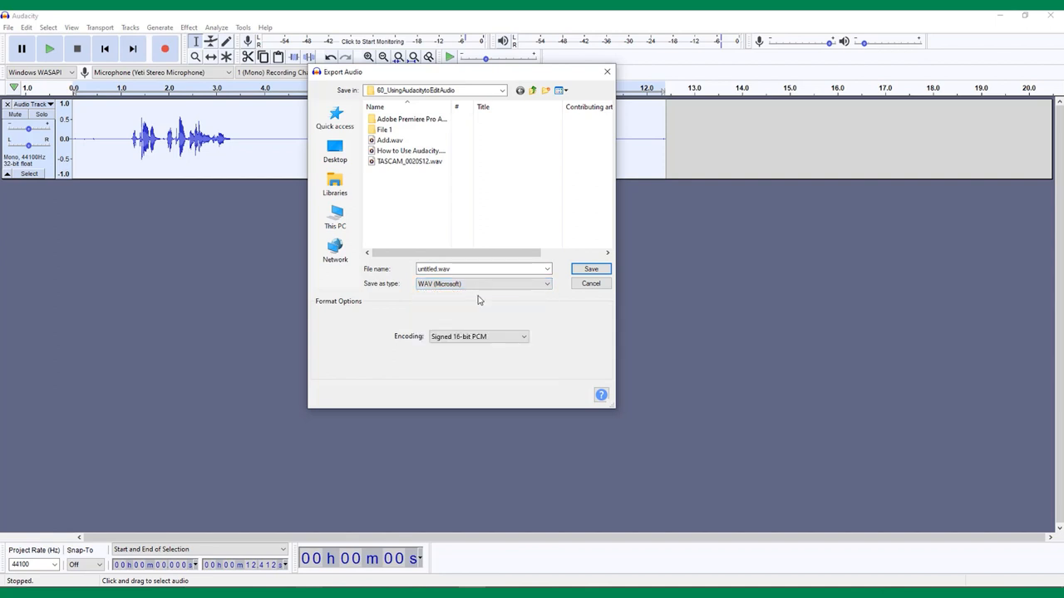
left_click(479, 269)
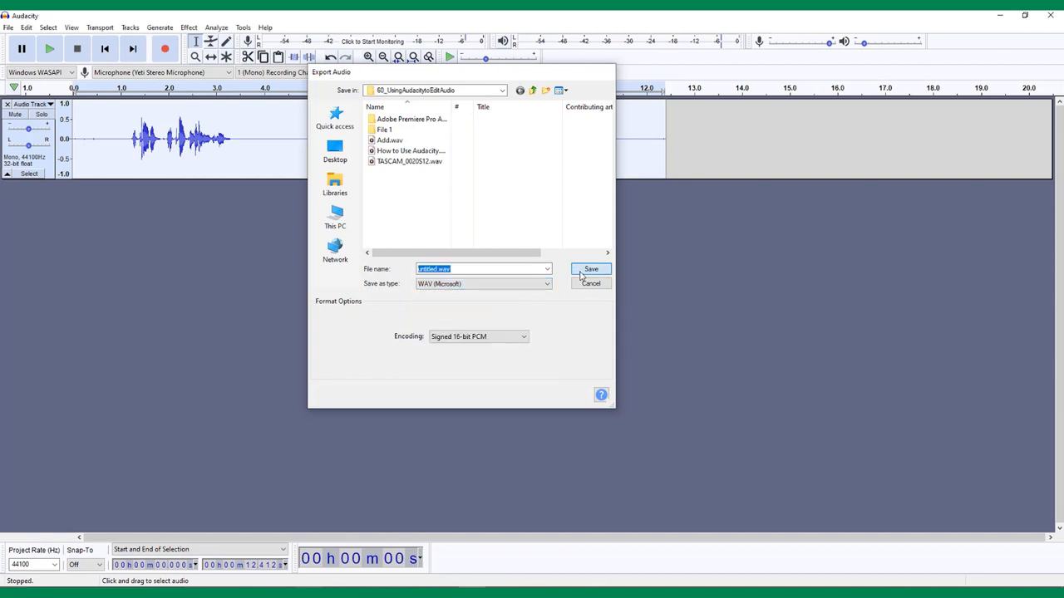
left_click(590, 269)
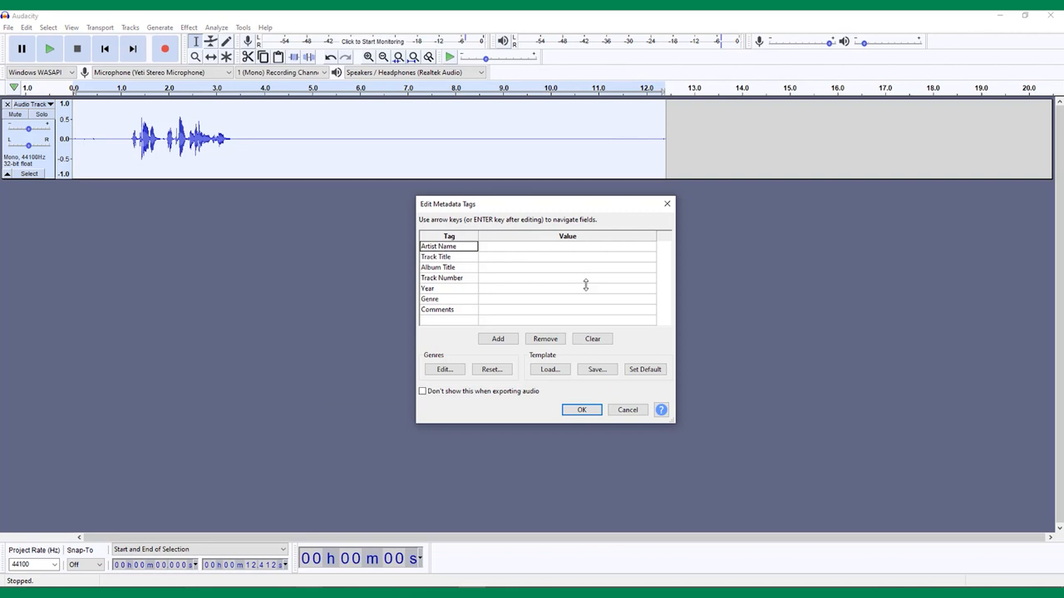